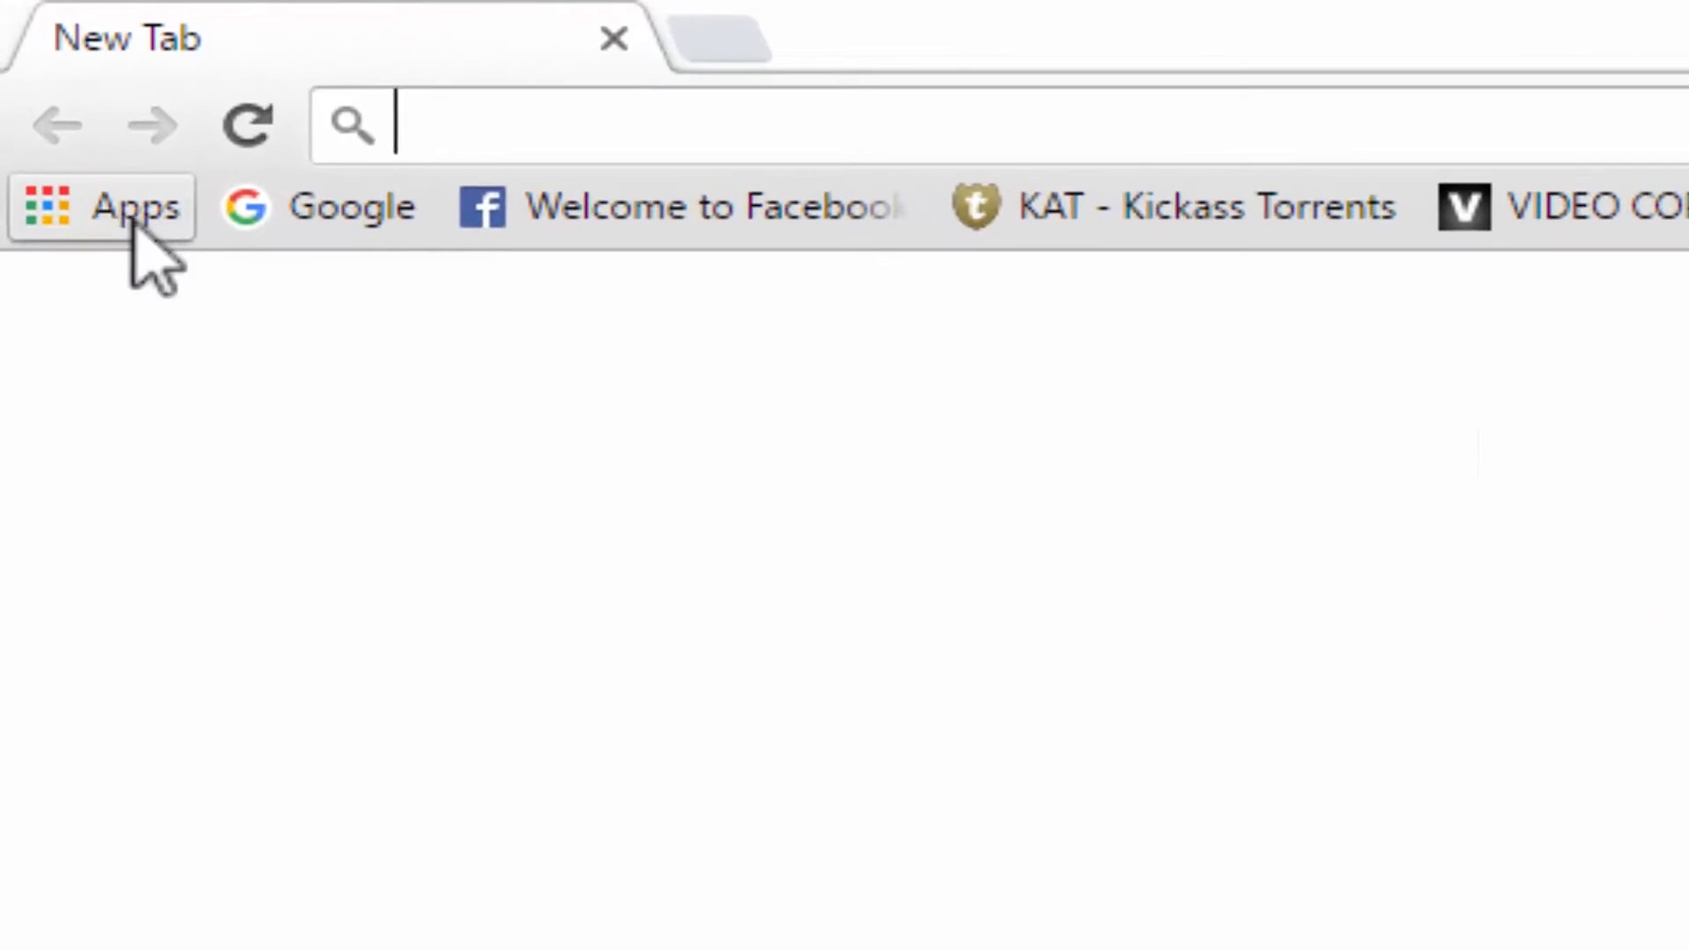
- Reach the Chrome Web Store via the Apps page and again via a 'chr' search in a new tab
click(105, 208)
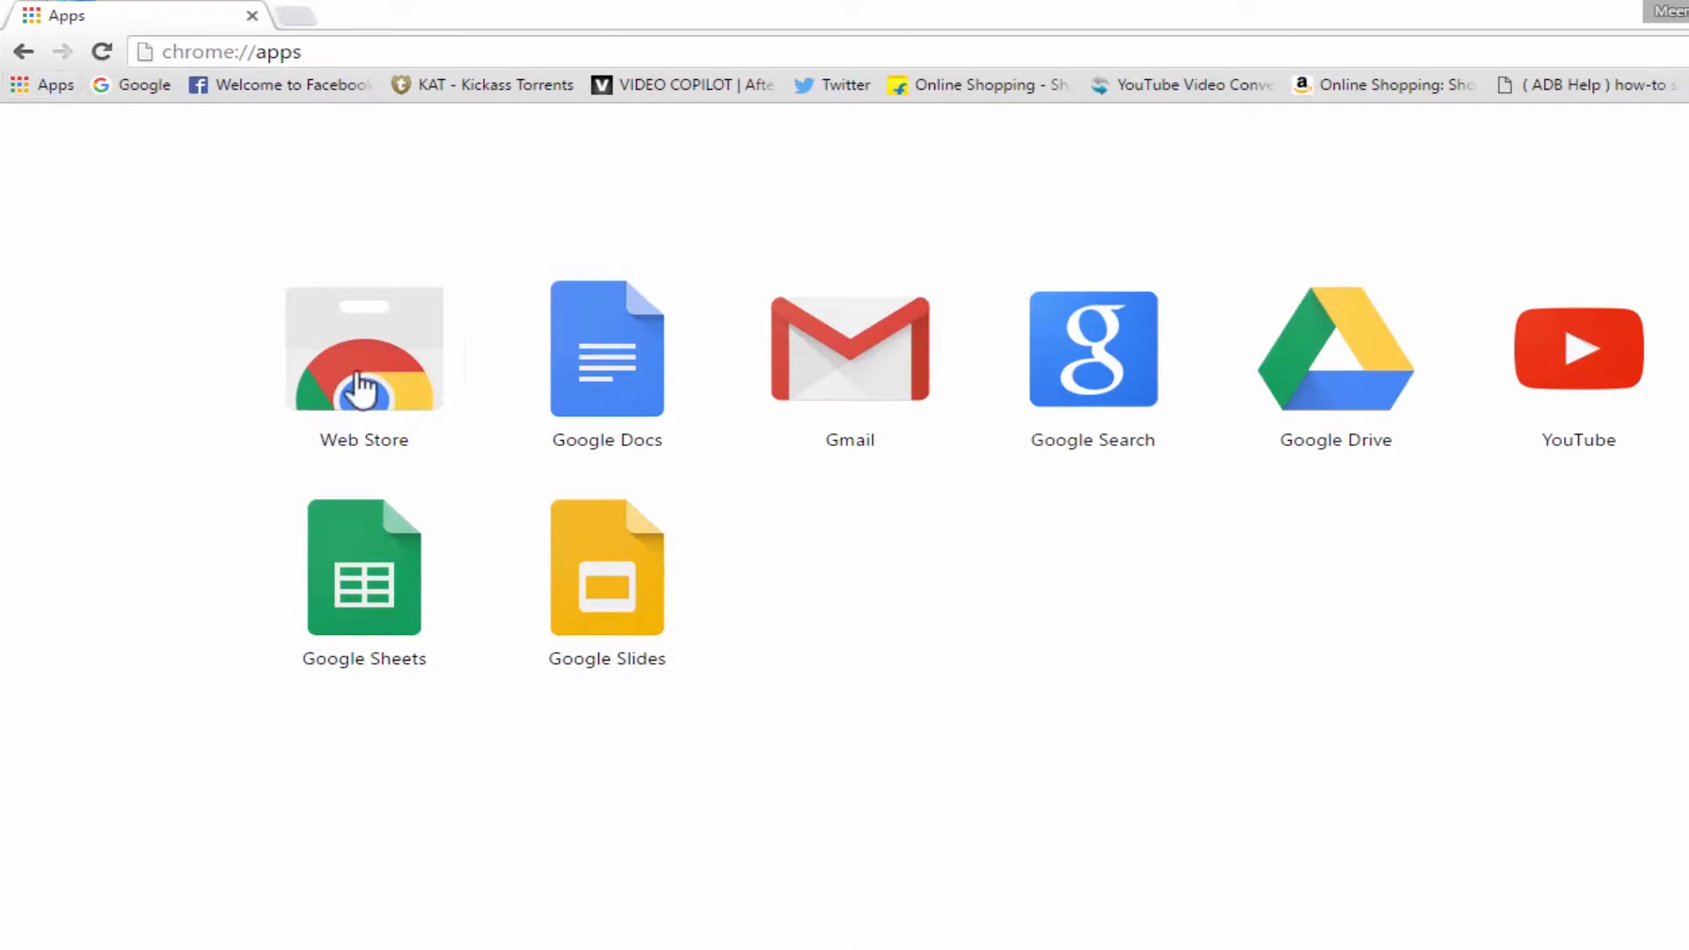
click(364, 358)
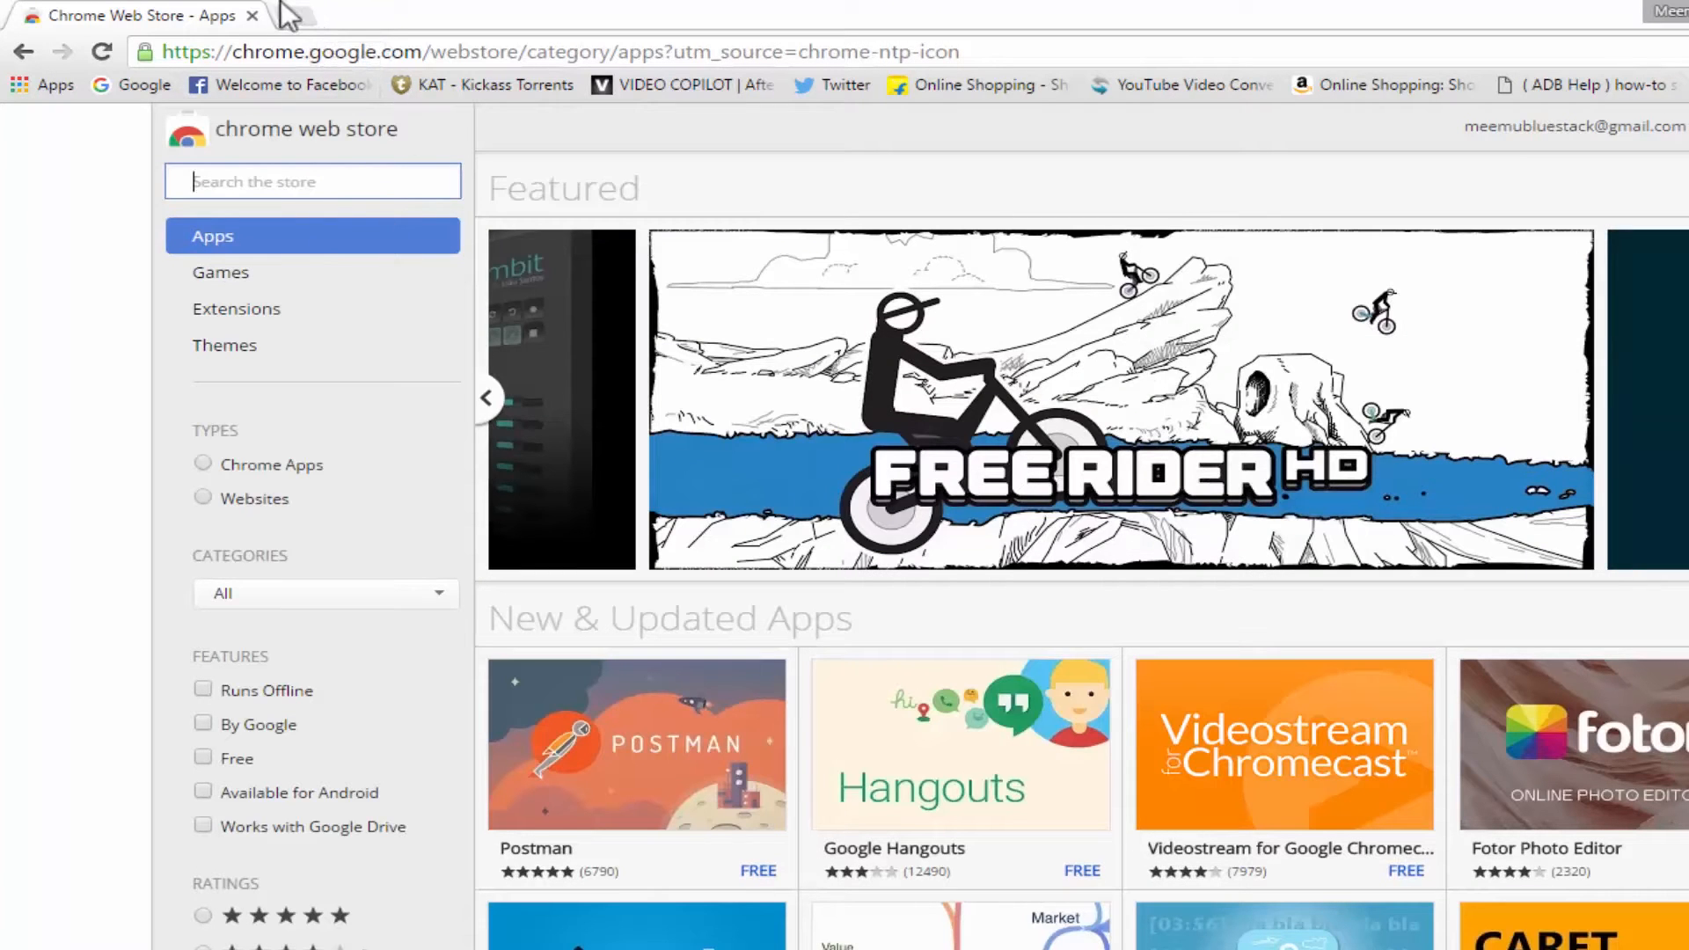
click(299, 16)
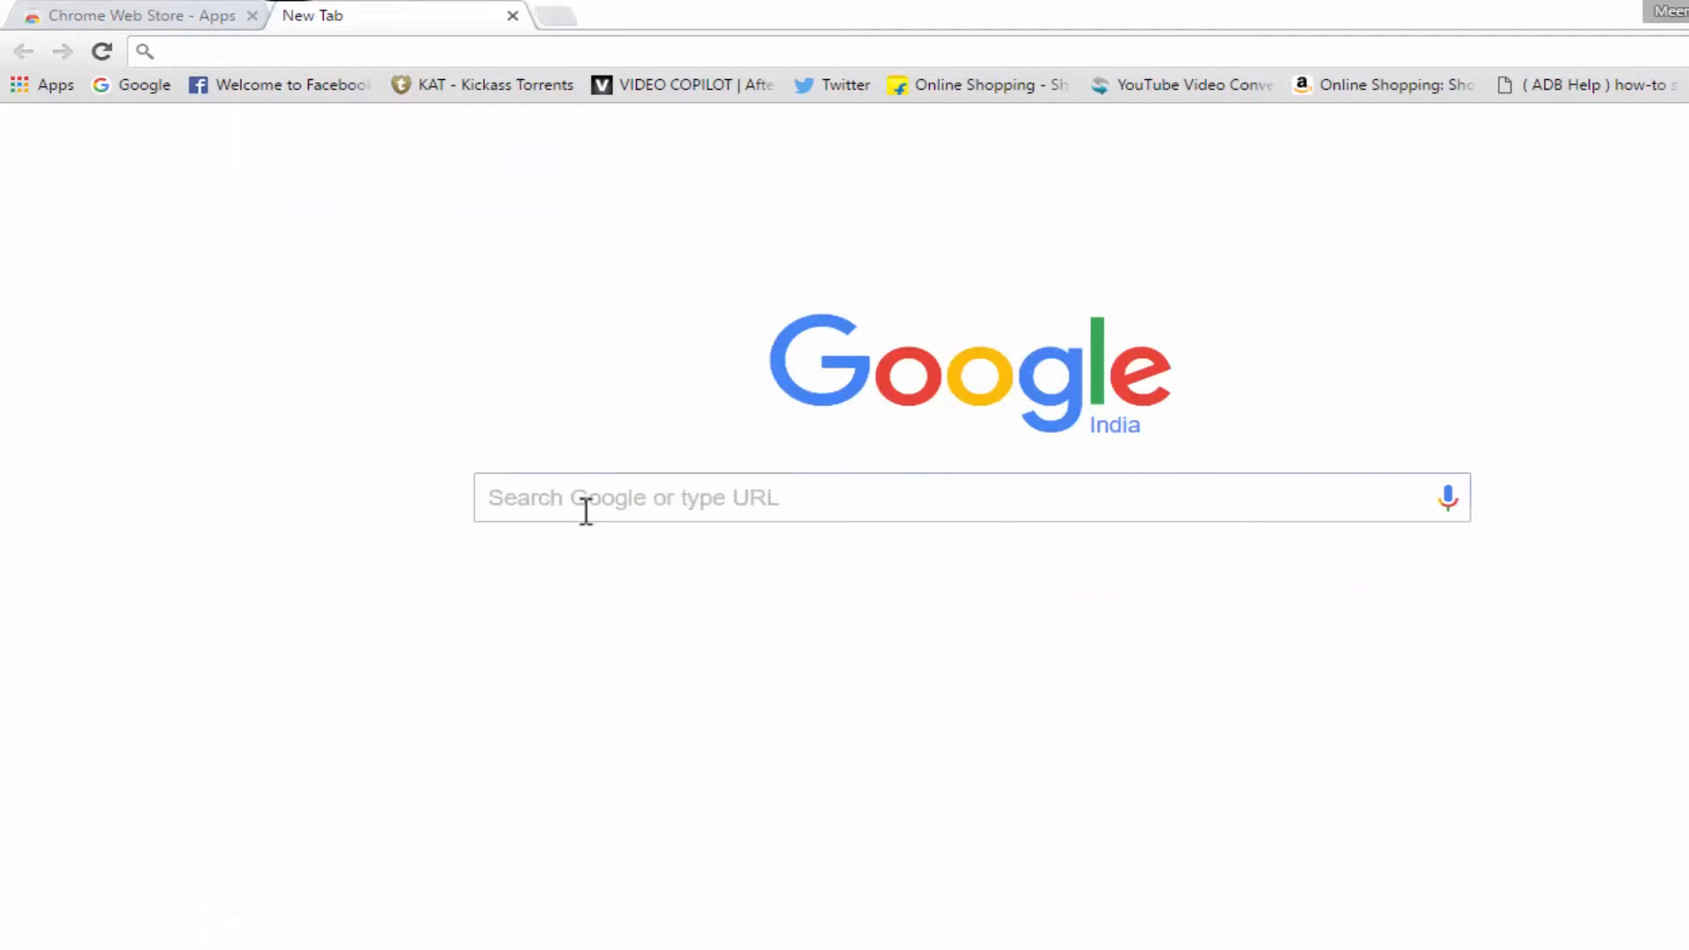
text(chrome store)
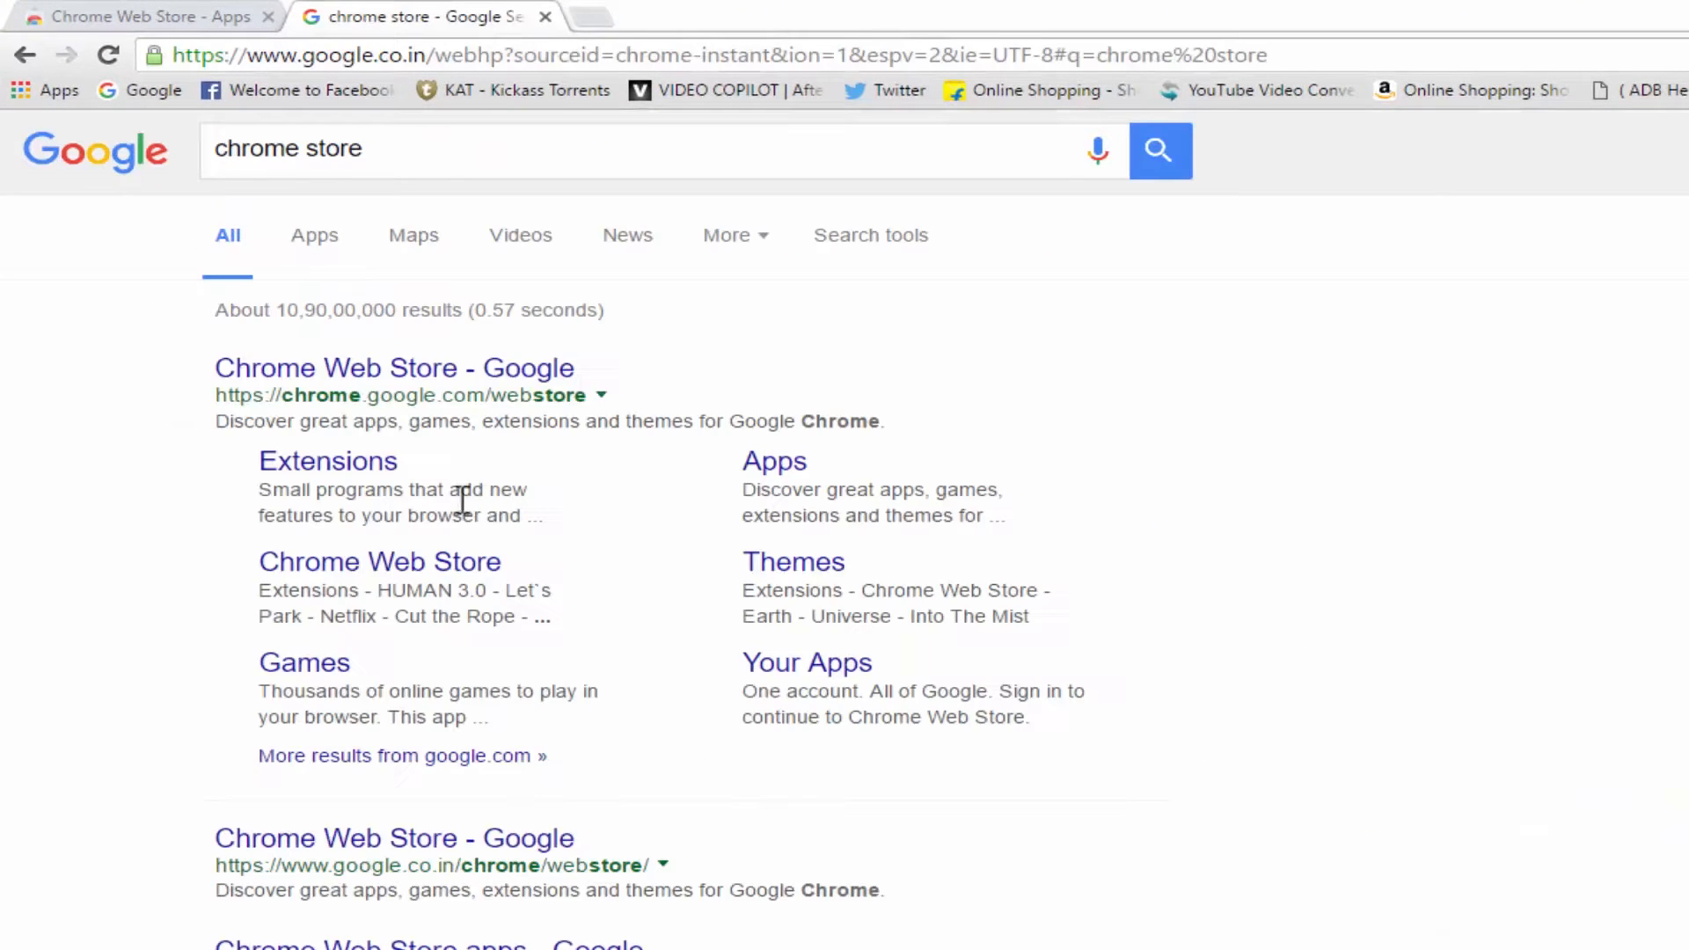
click(394, 368)
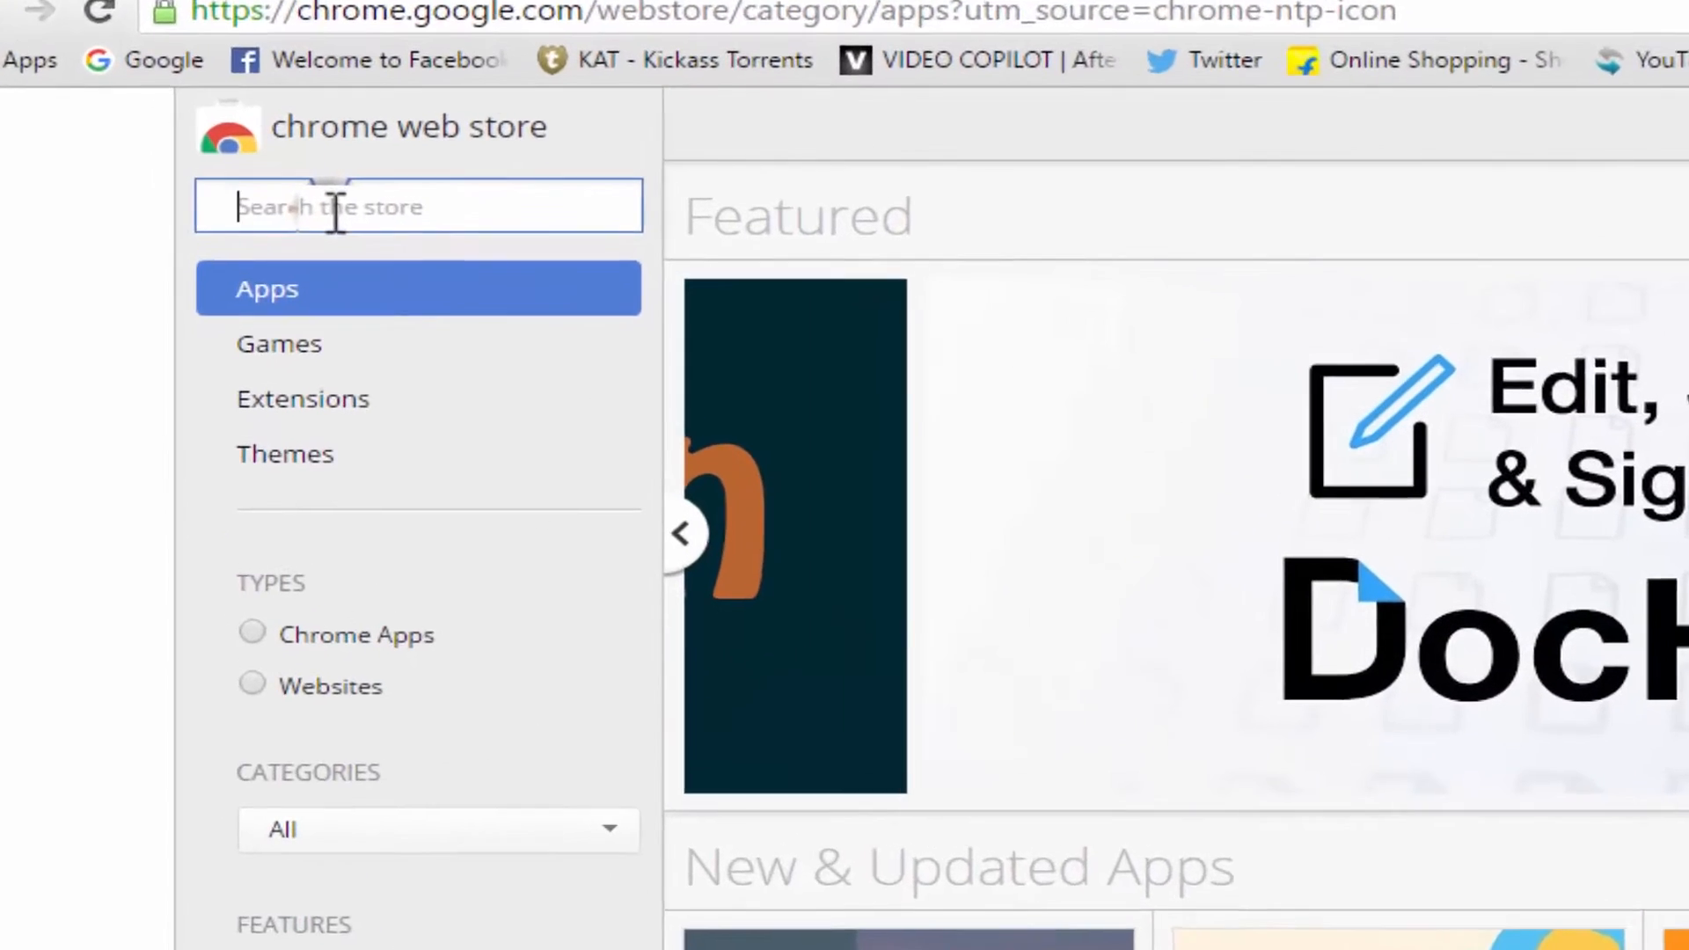
- Search the store for 'remote' and add Chrome Remote Desktop to Chrome, confirming Add app
text(remote)
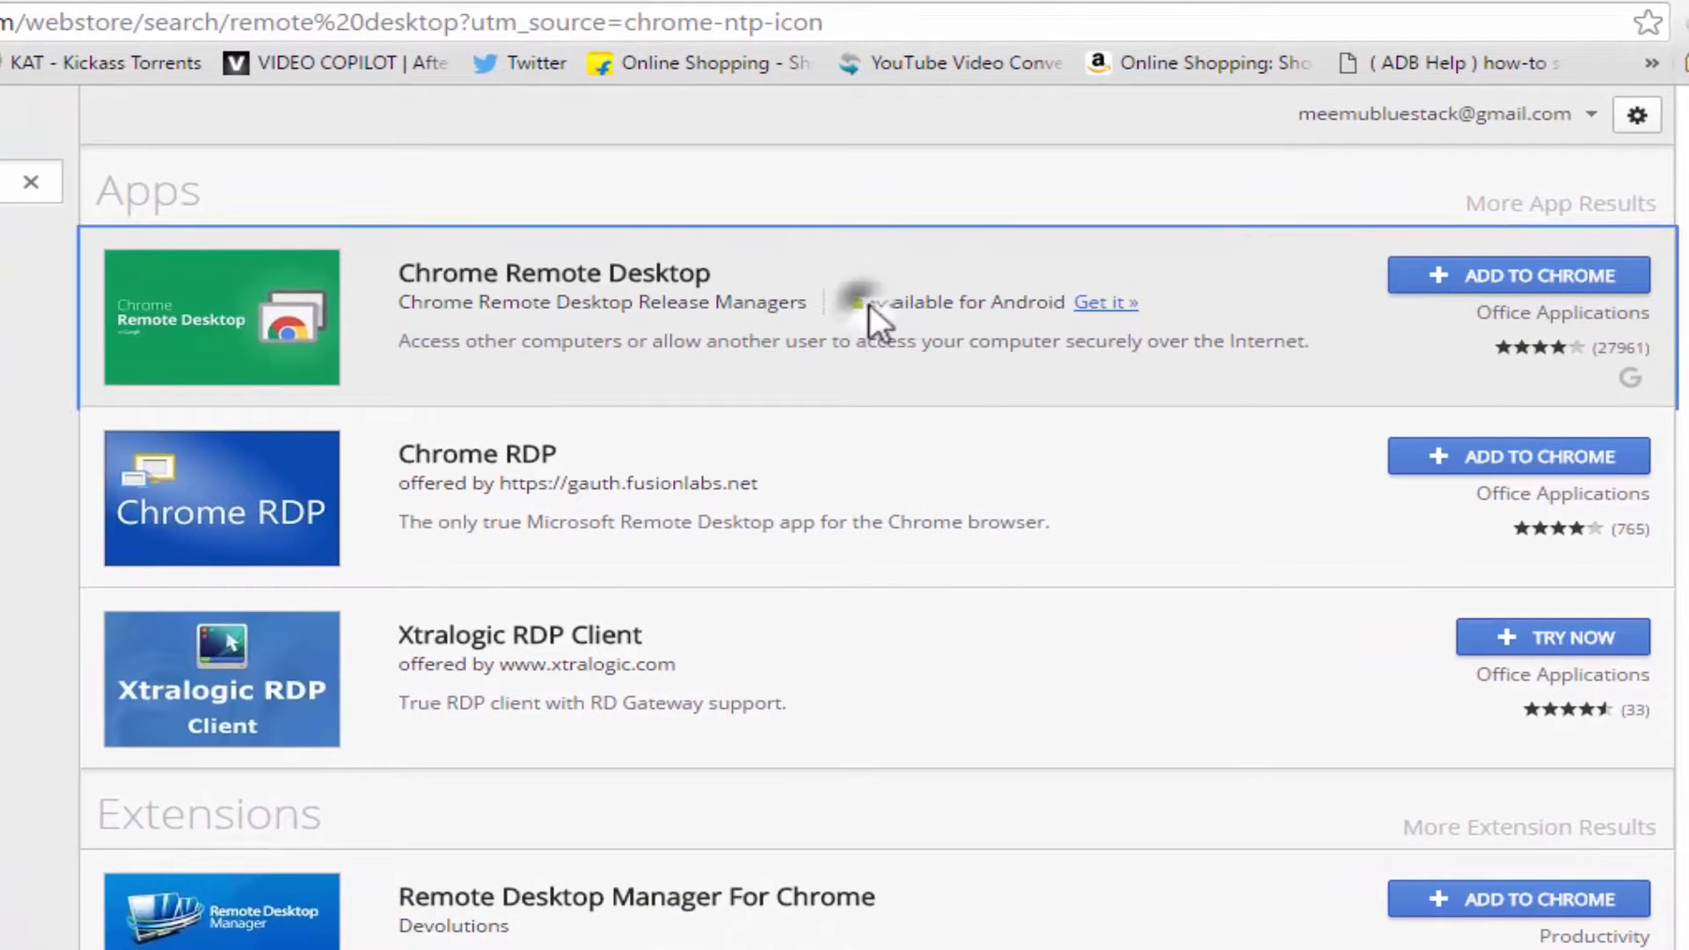
mouse_move(549, 290)
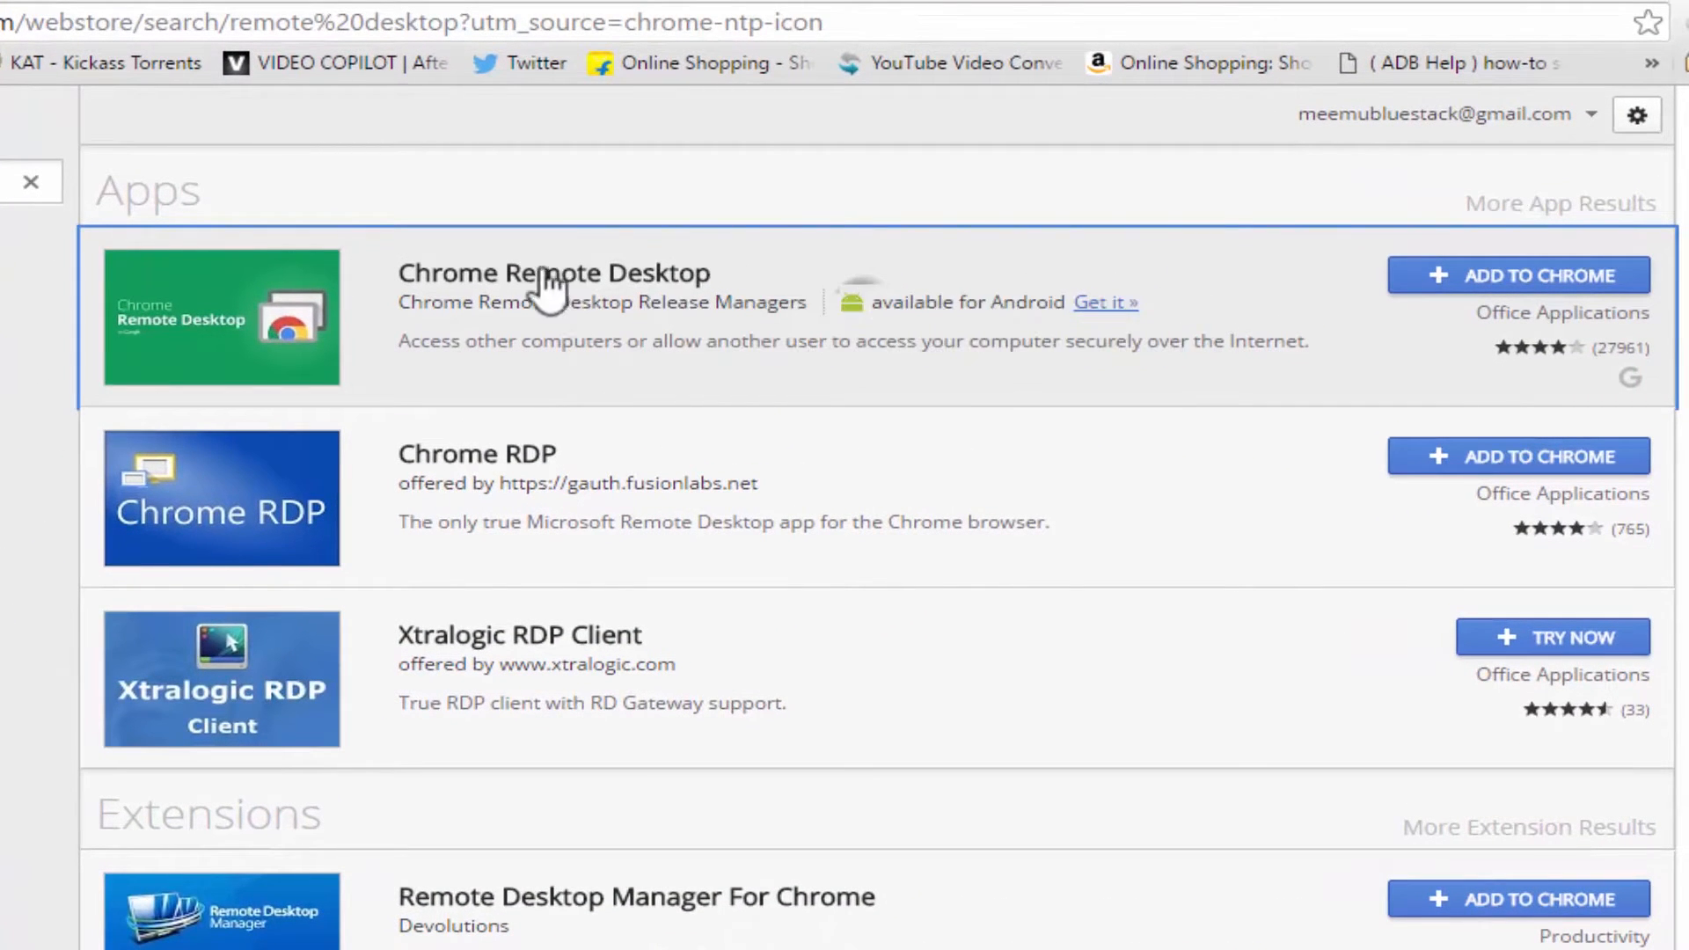
click(1527, 275)
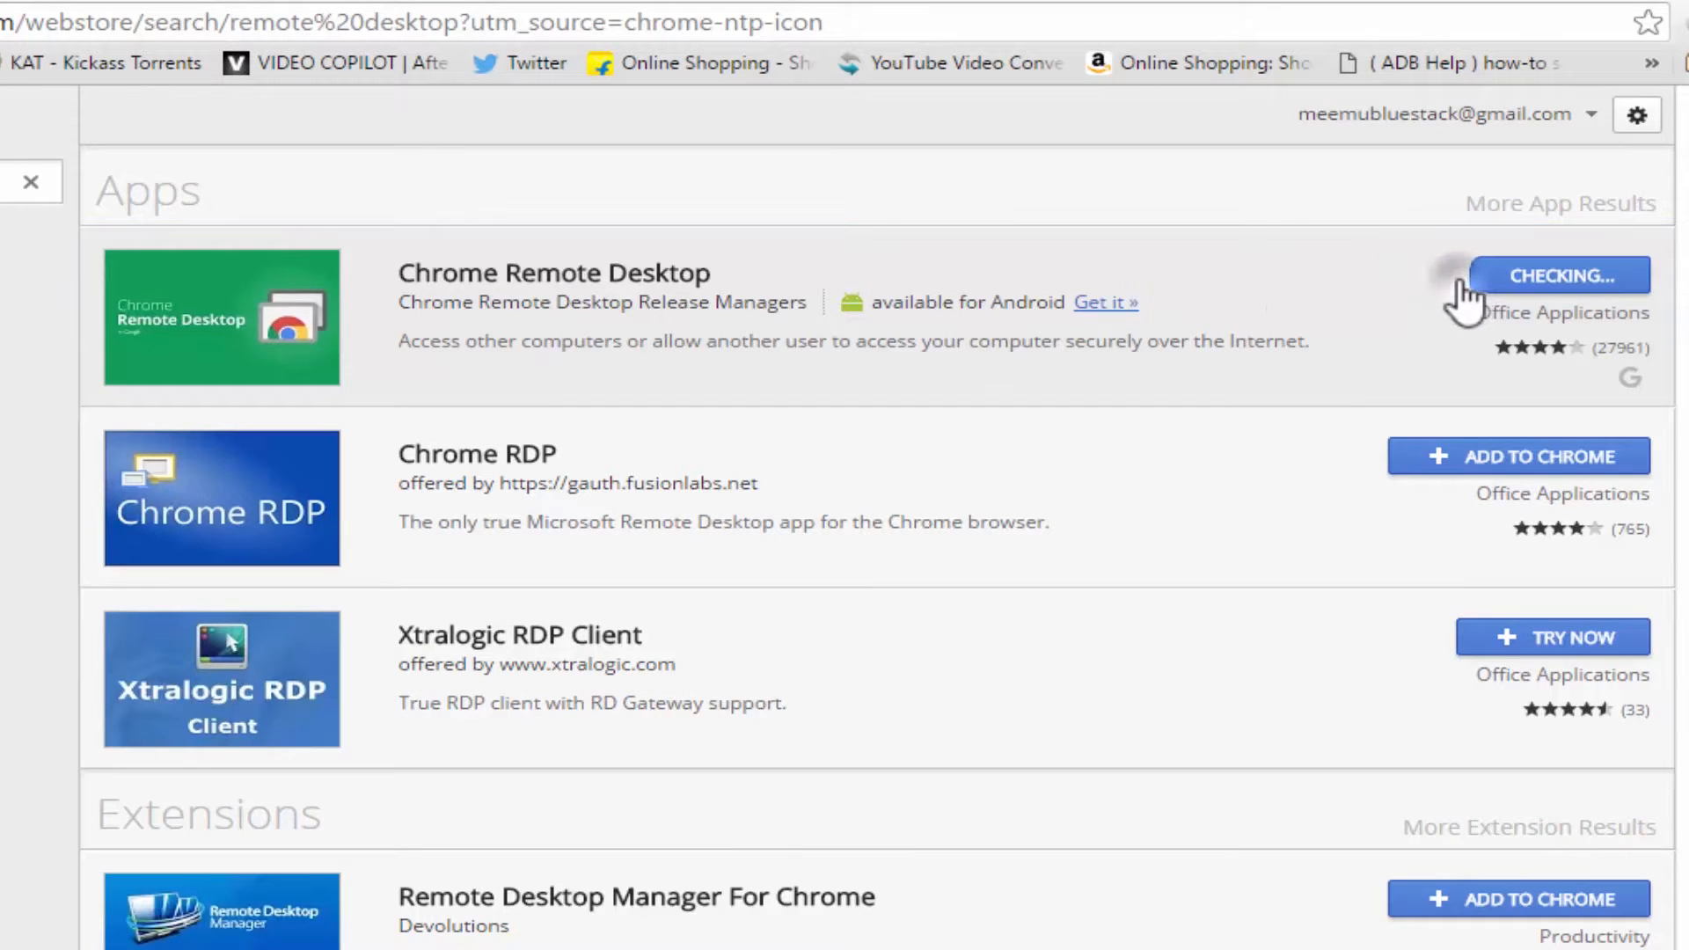
click(1560, 274)
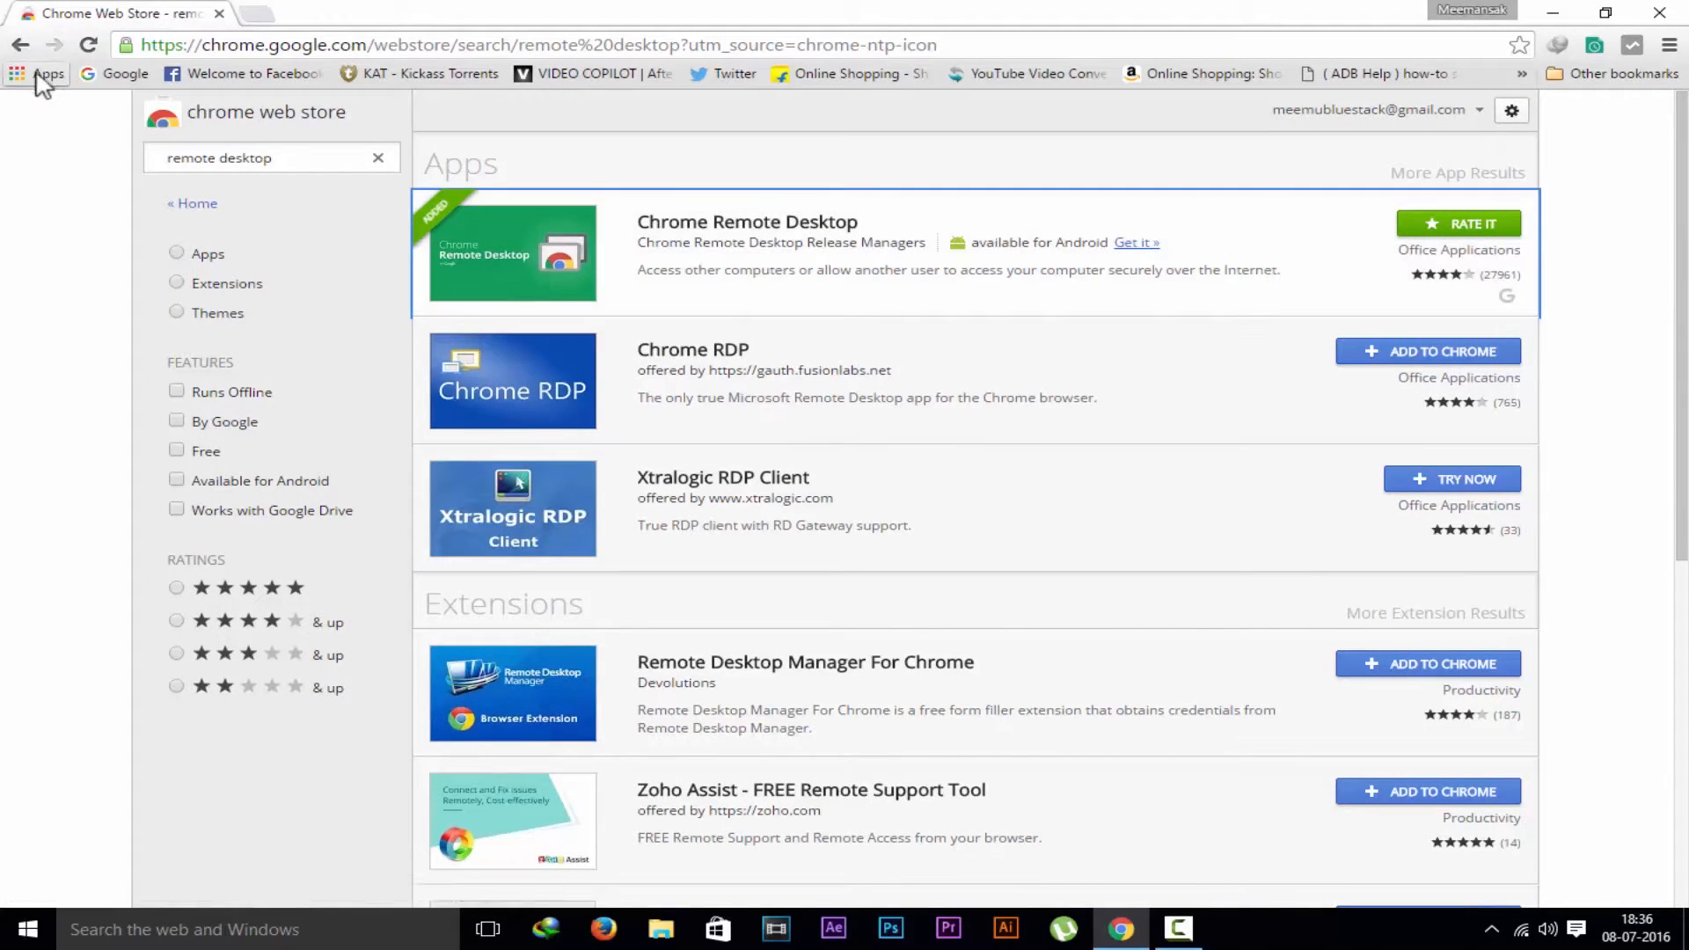
- Launch Chrome Remote Desktop from Apps and create its desktop shortcut from chrome://extensions
click(28, 74)
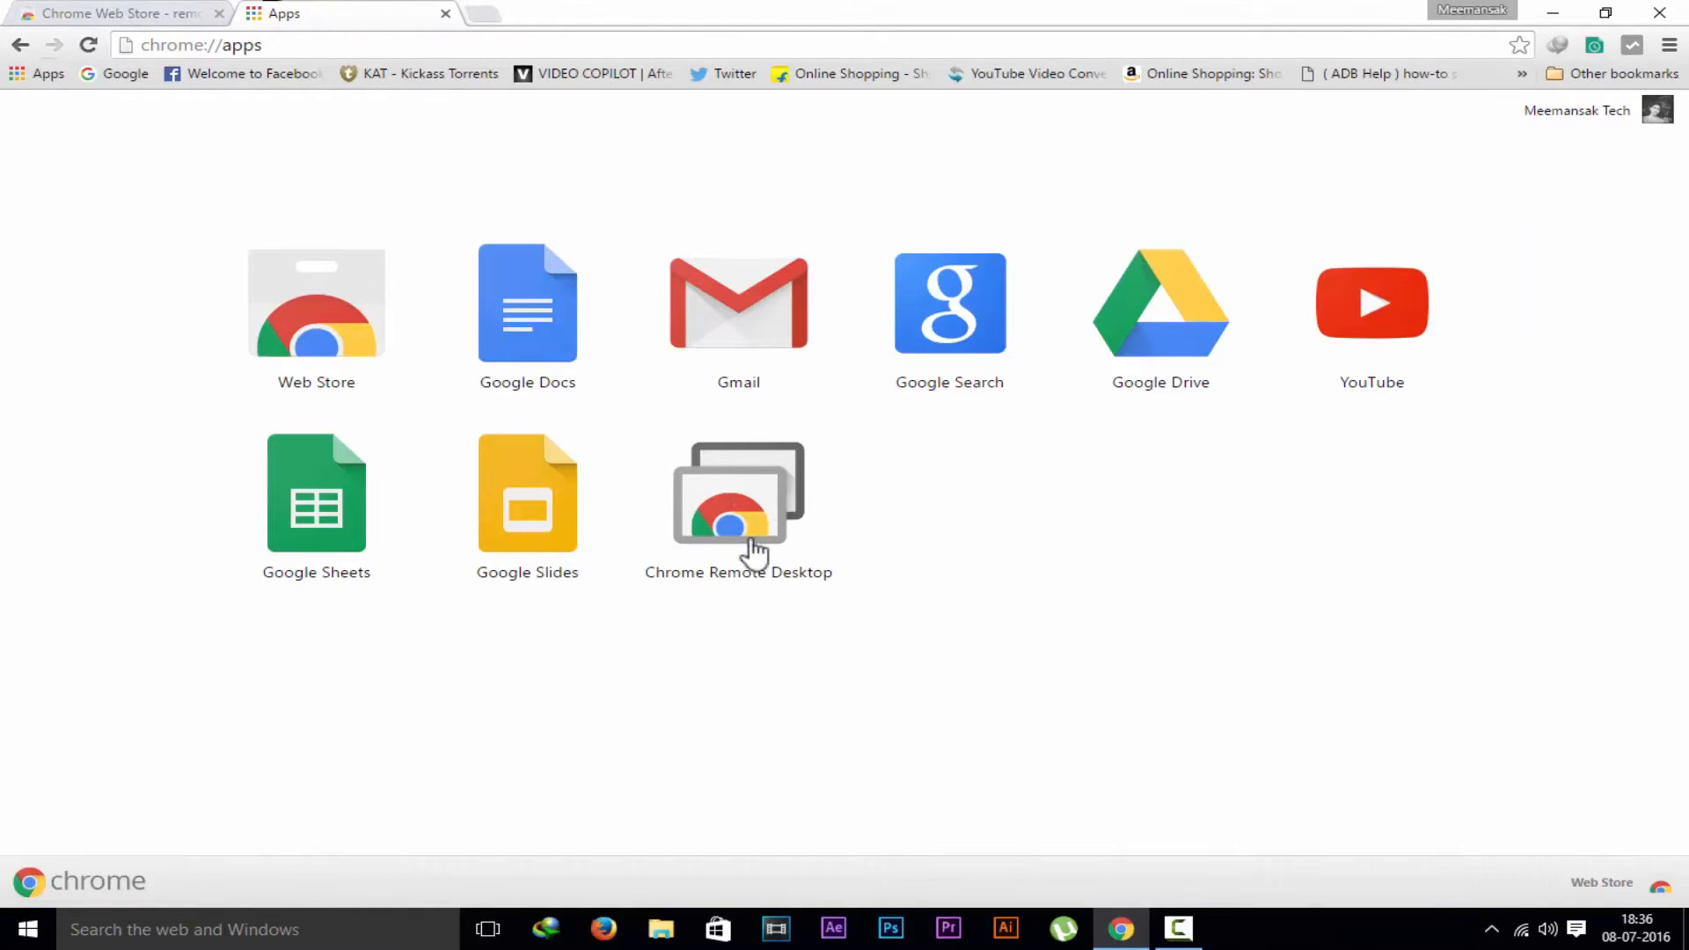
click(739, 496)
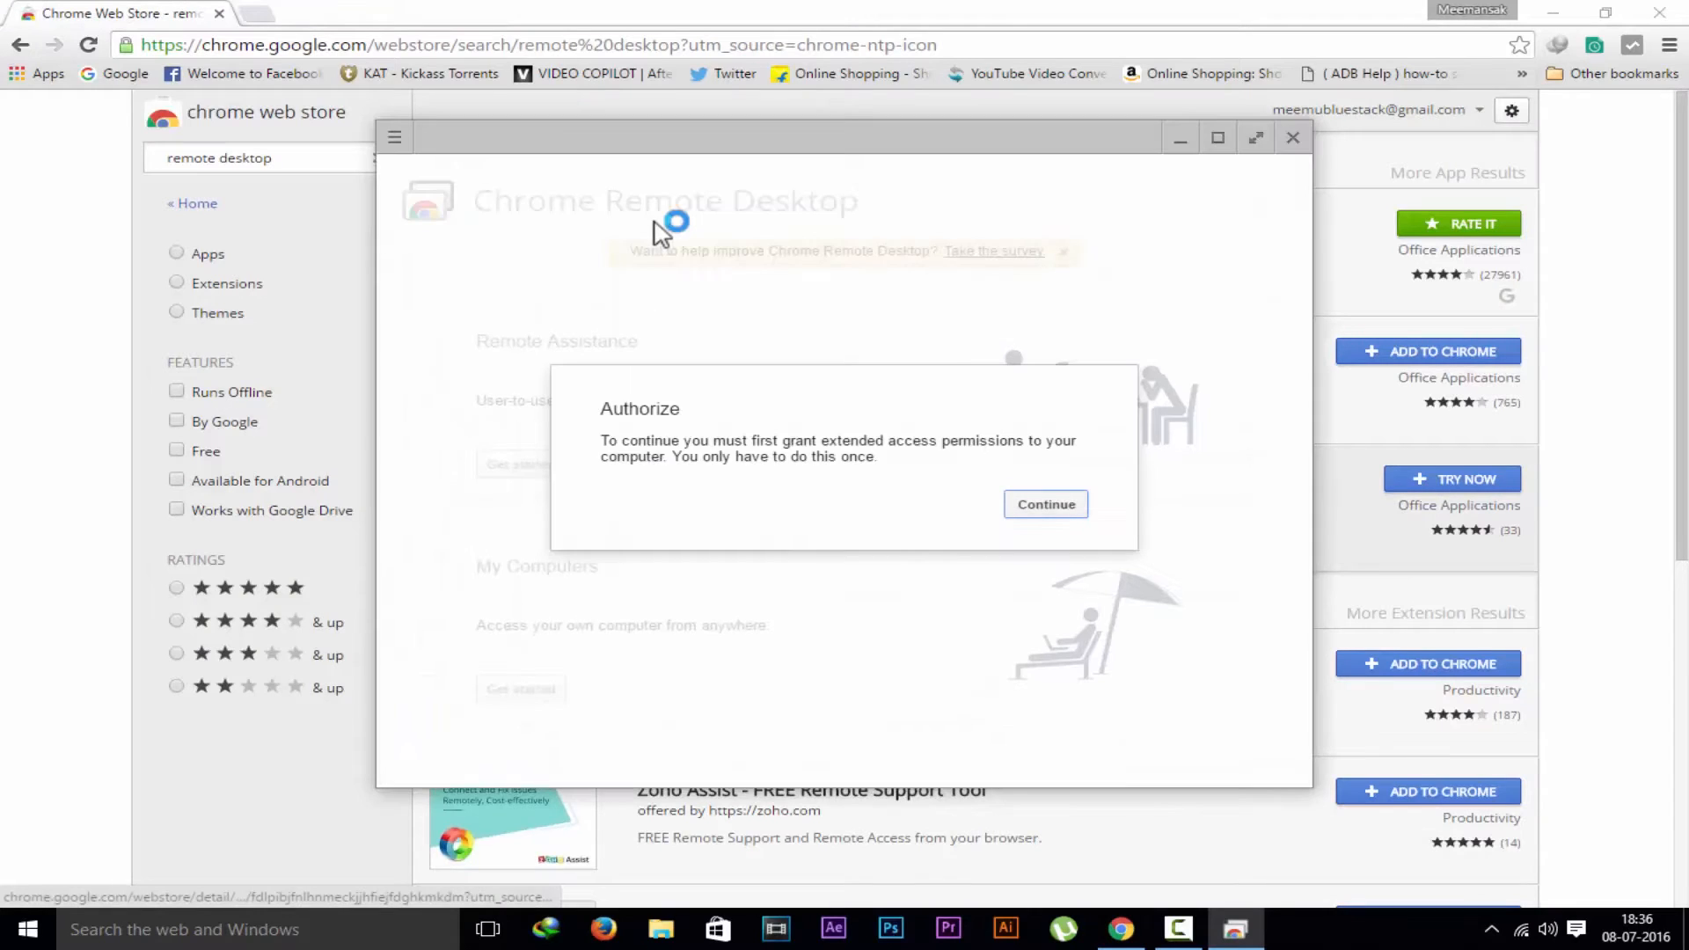
click(1045, 503)
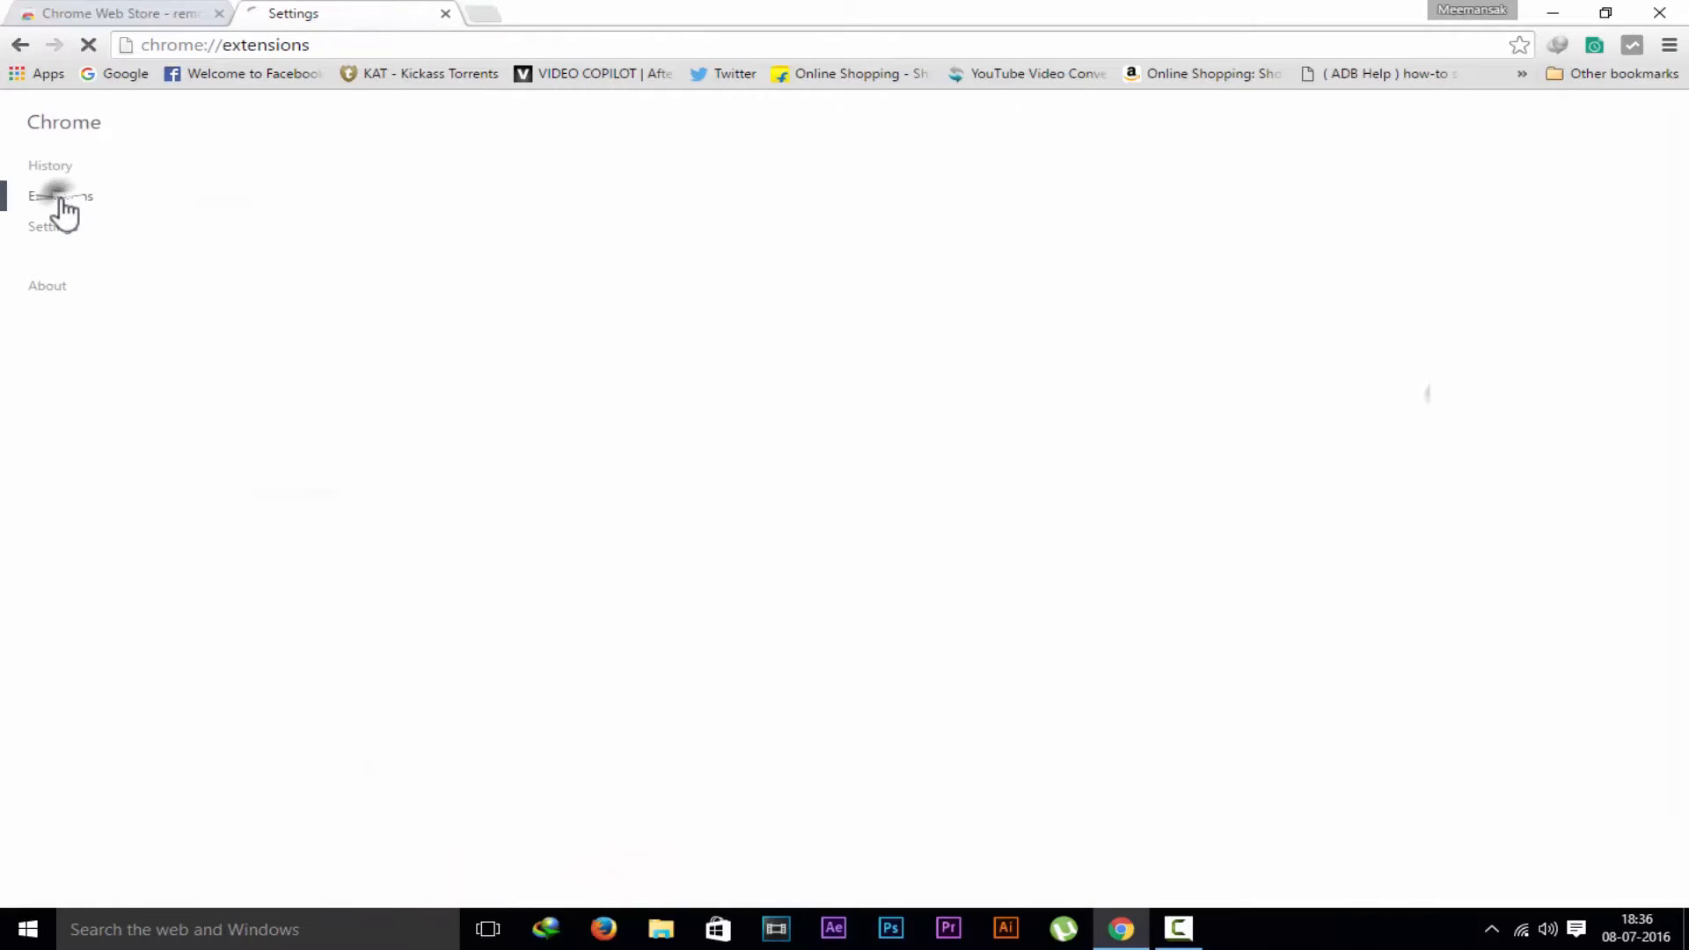
click(60, 197)
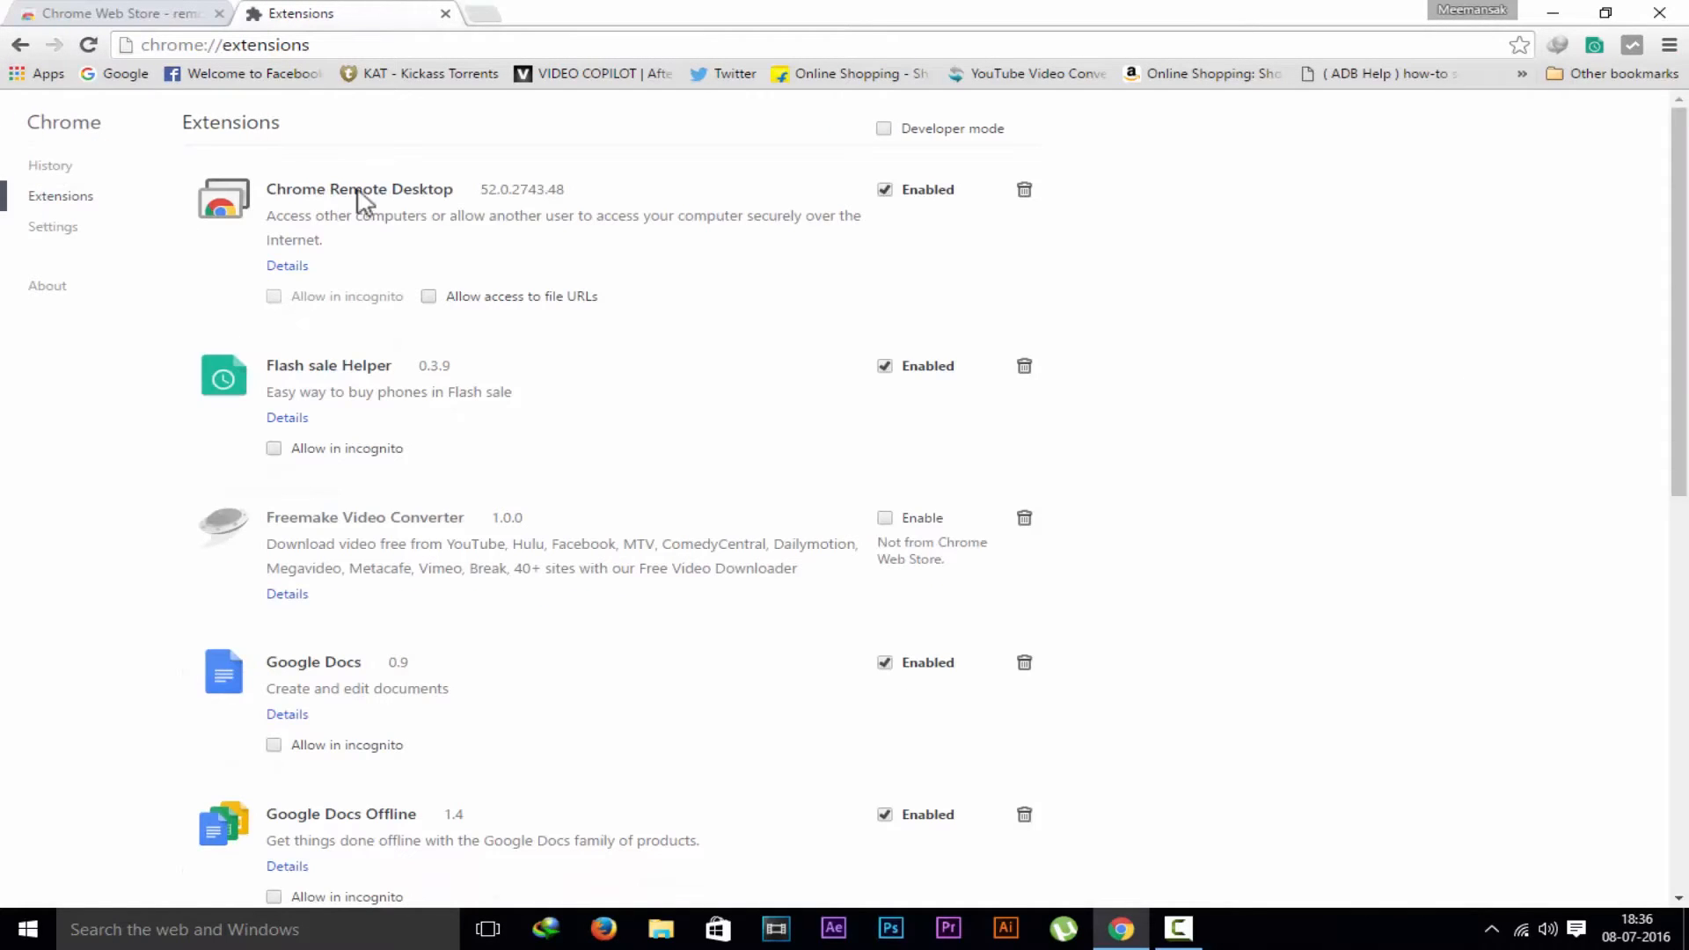
mouse_move(342, 196)
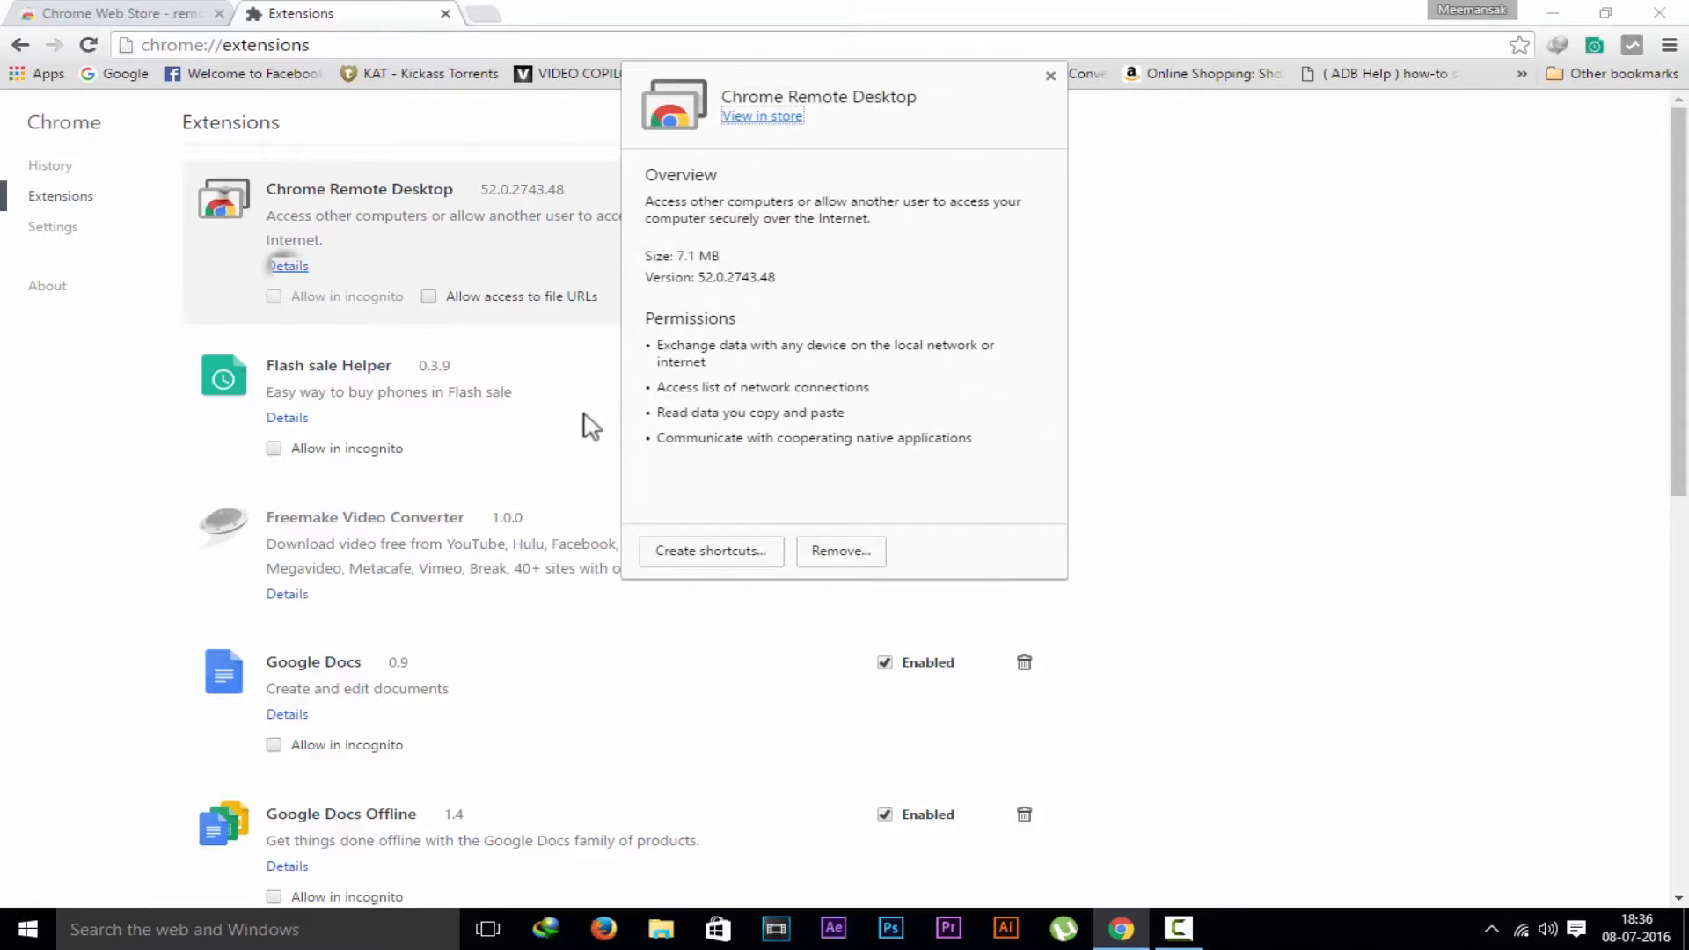
mouse_move(713, 560)
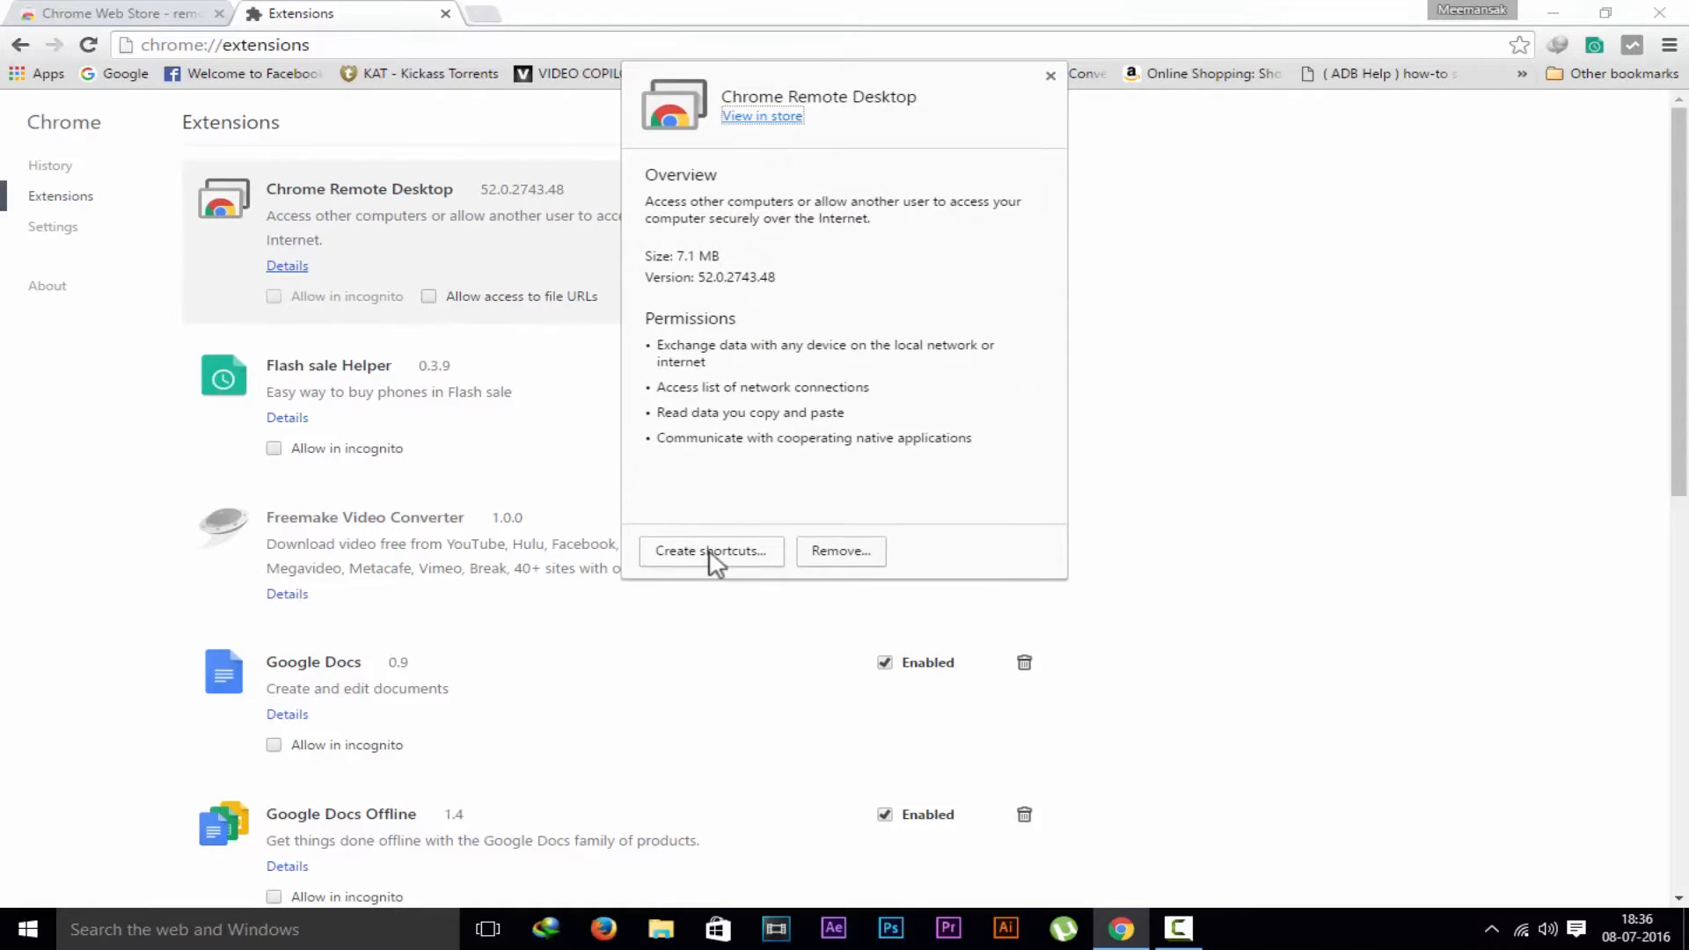
click(711, 551)
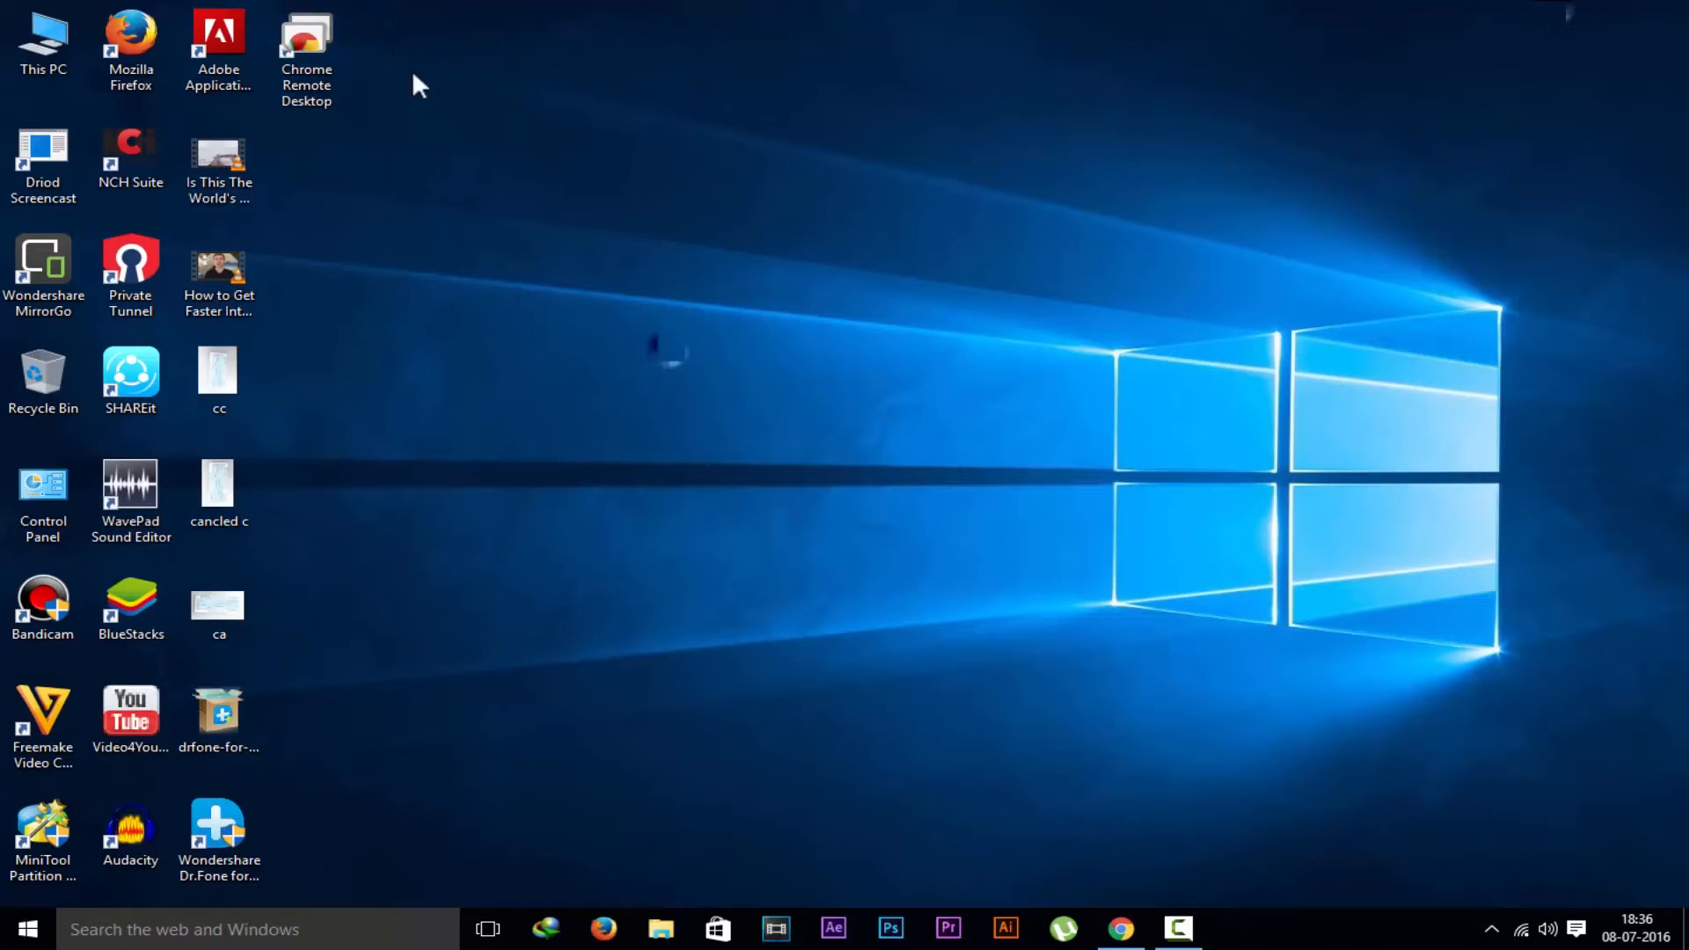
- Launch Chrome Remote Desktop from the desktop, grant extended access permissions, and start Remote Assistance setup
click(306, 38)
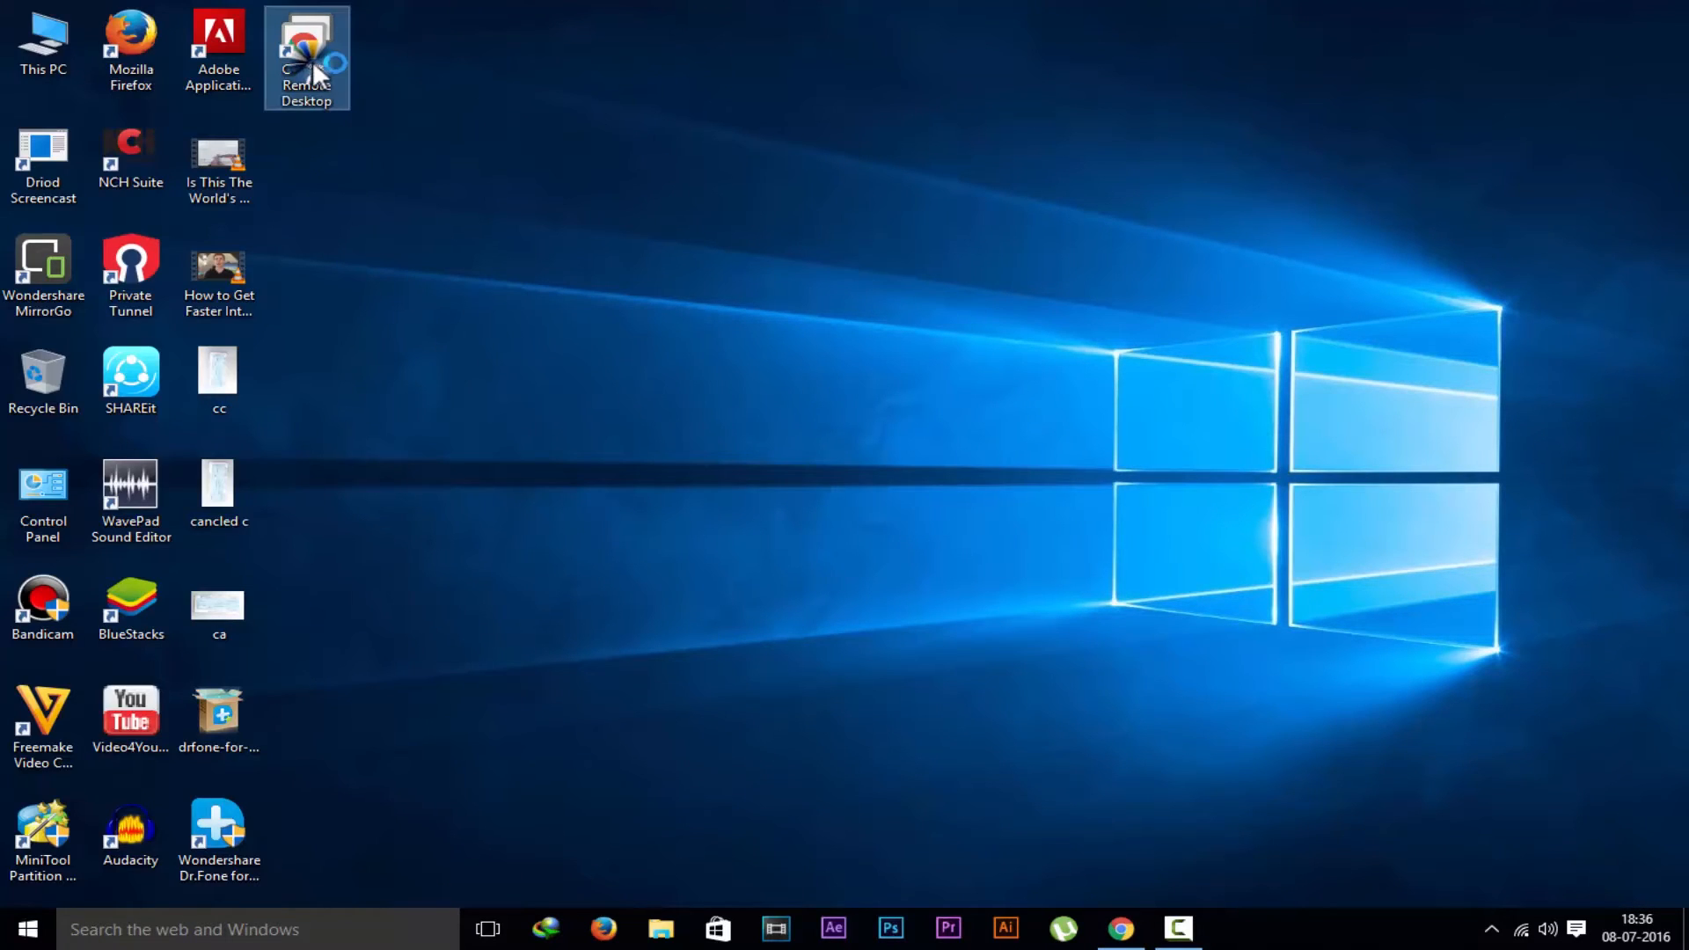
double_click(306, 44)
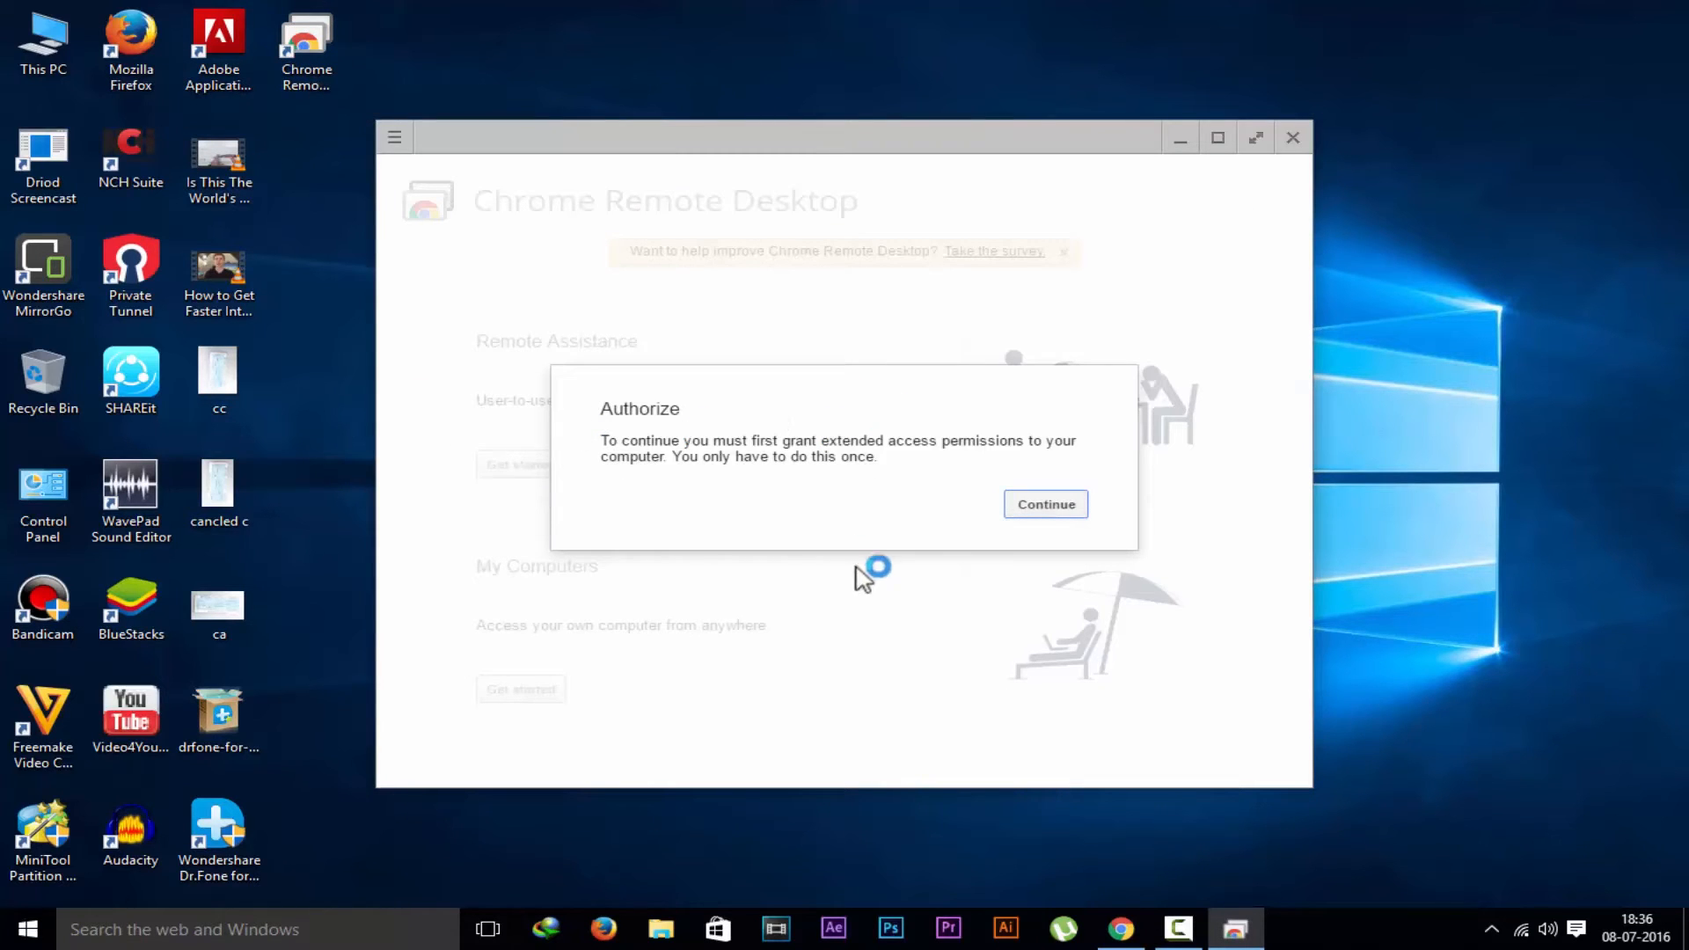
click(1045, 503)
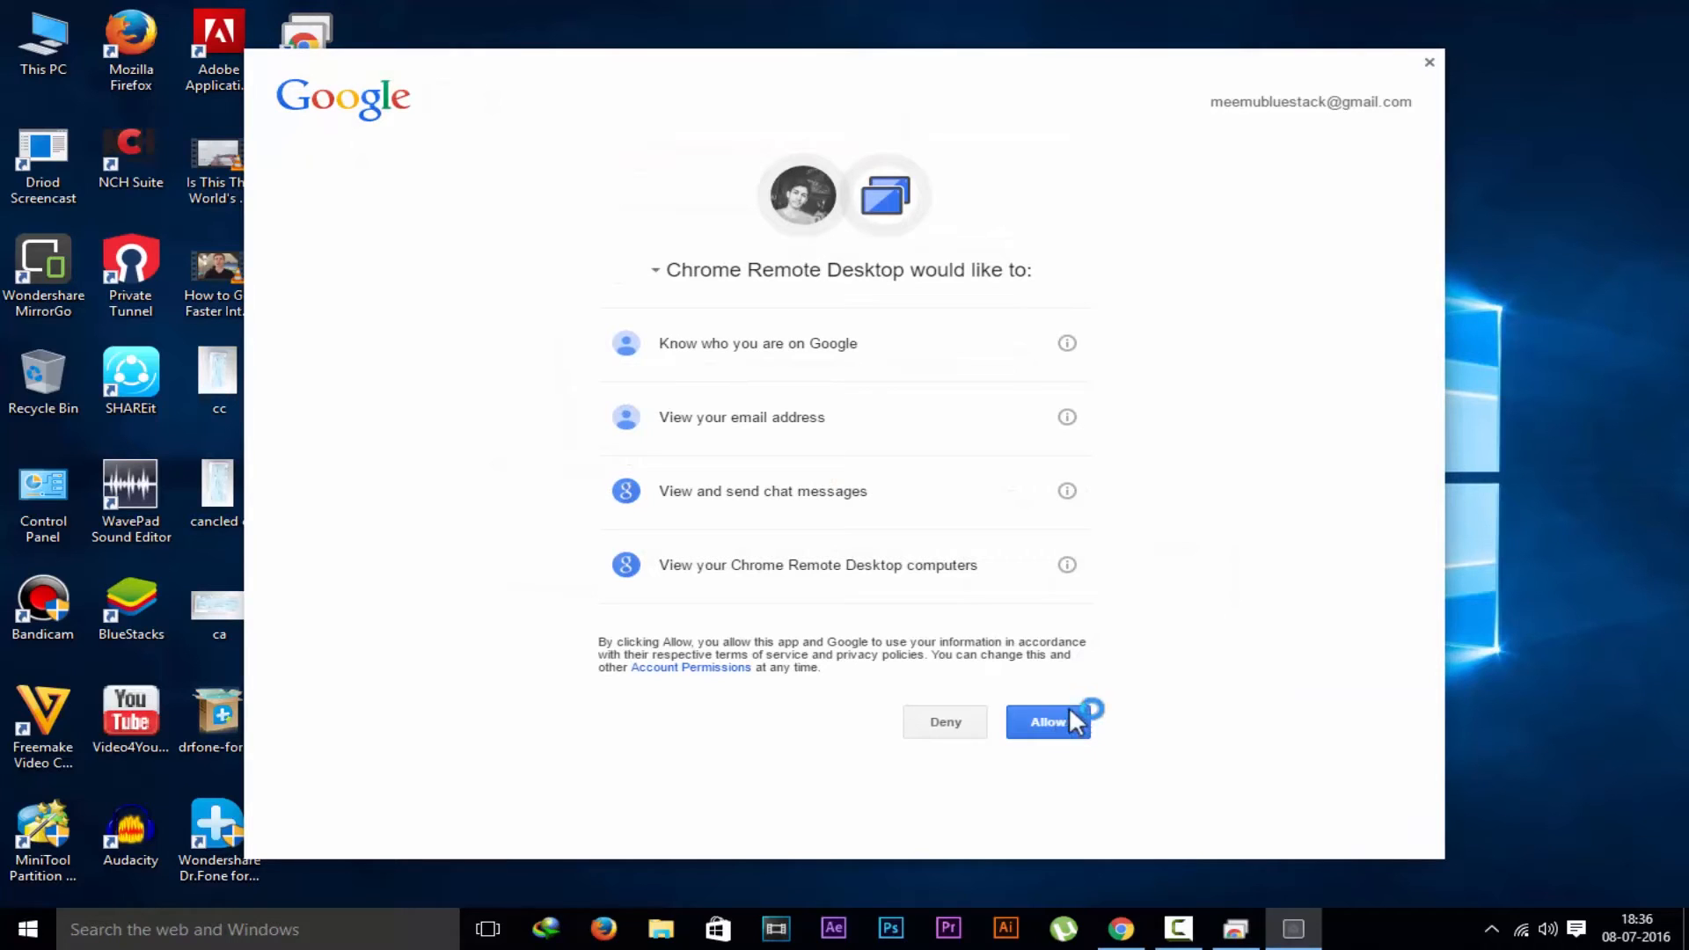
click(1047, 721)
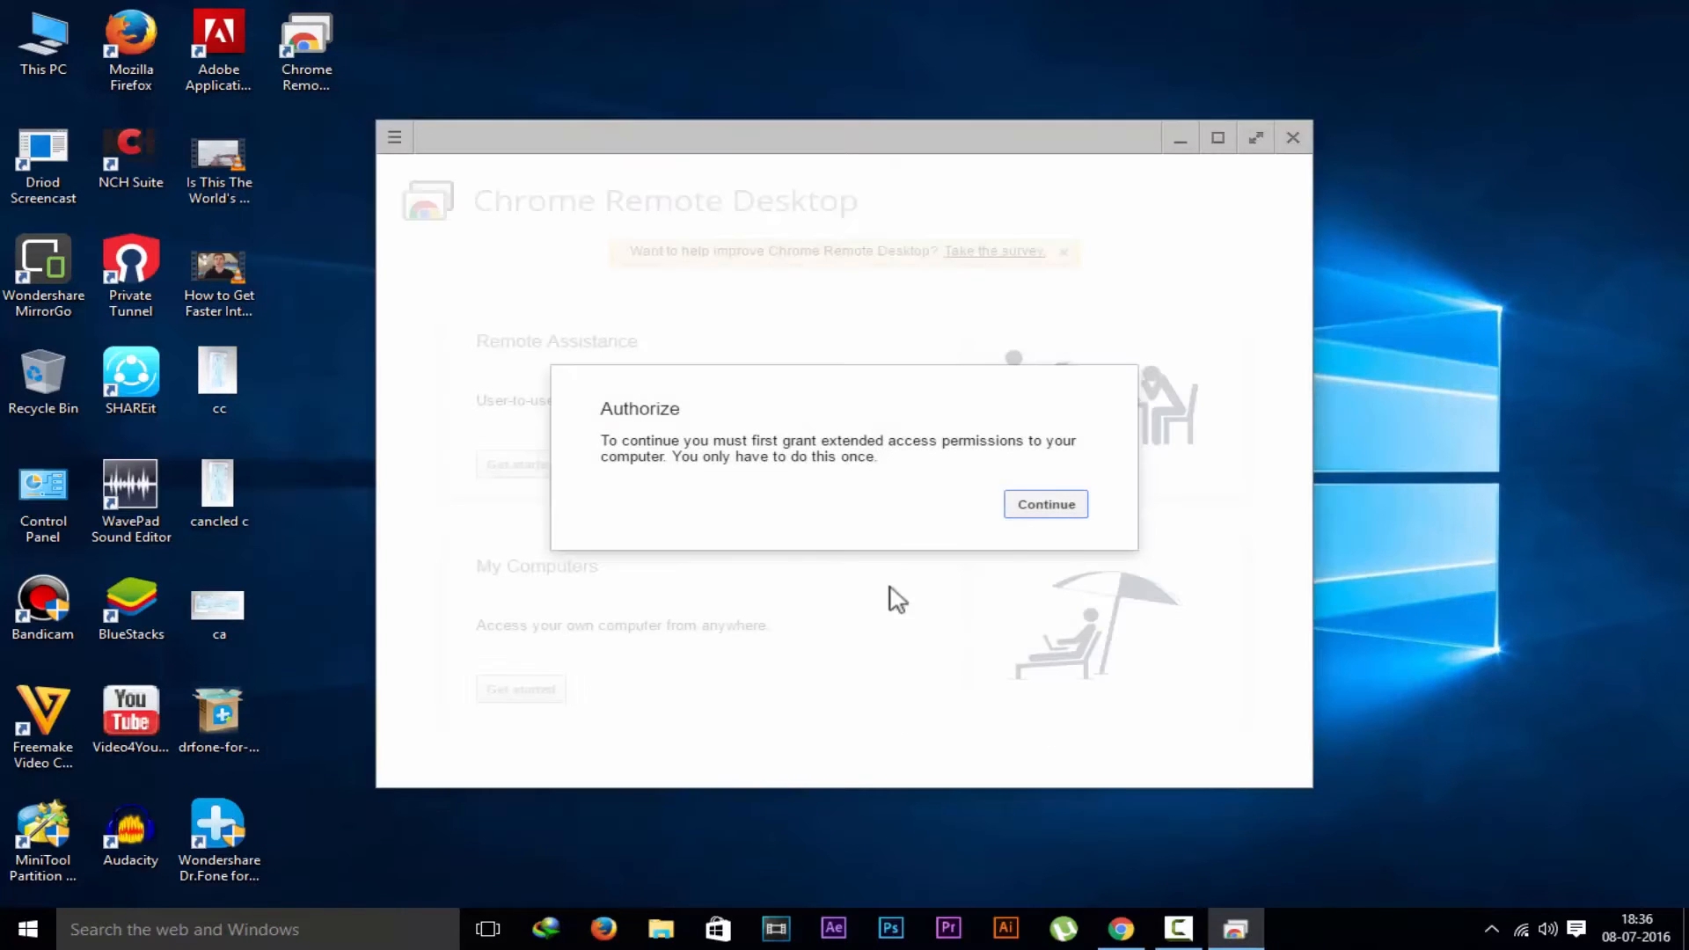
mouse_move(908, 485)
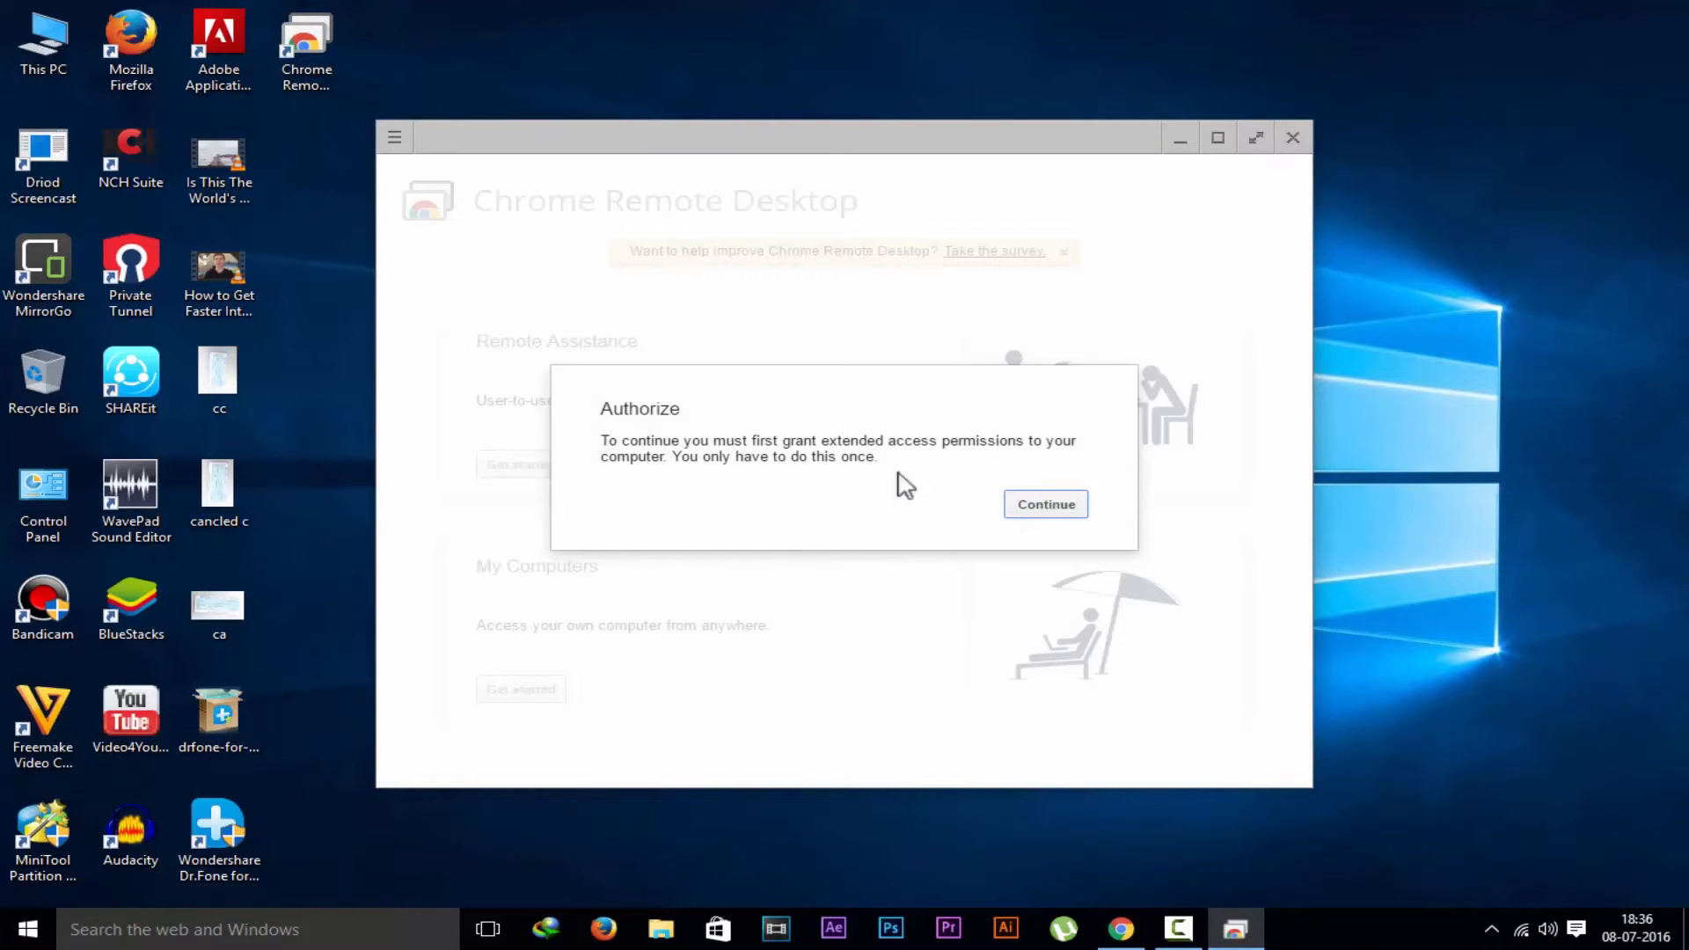
click(1045, 503)
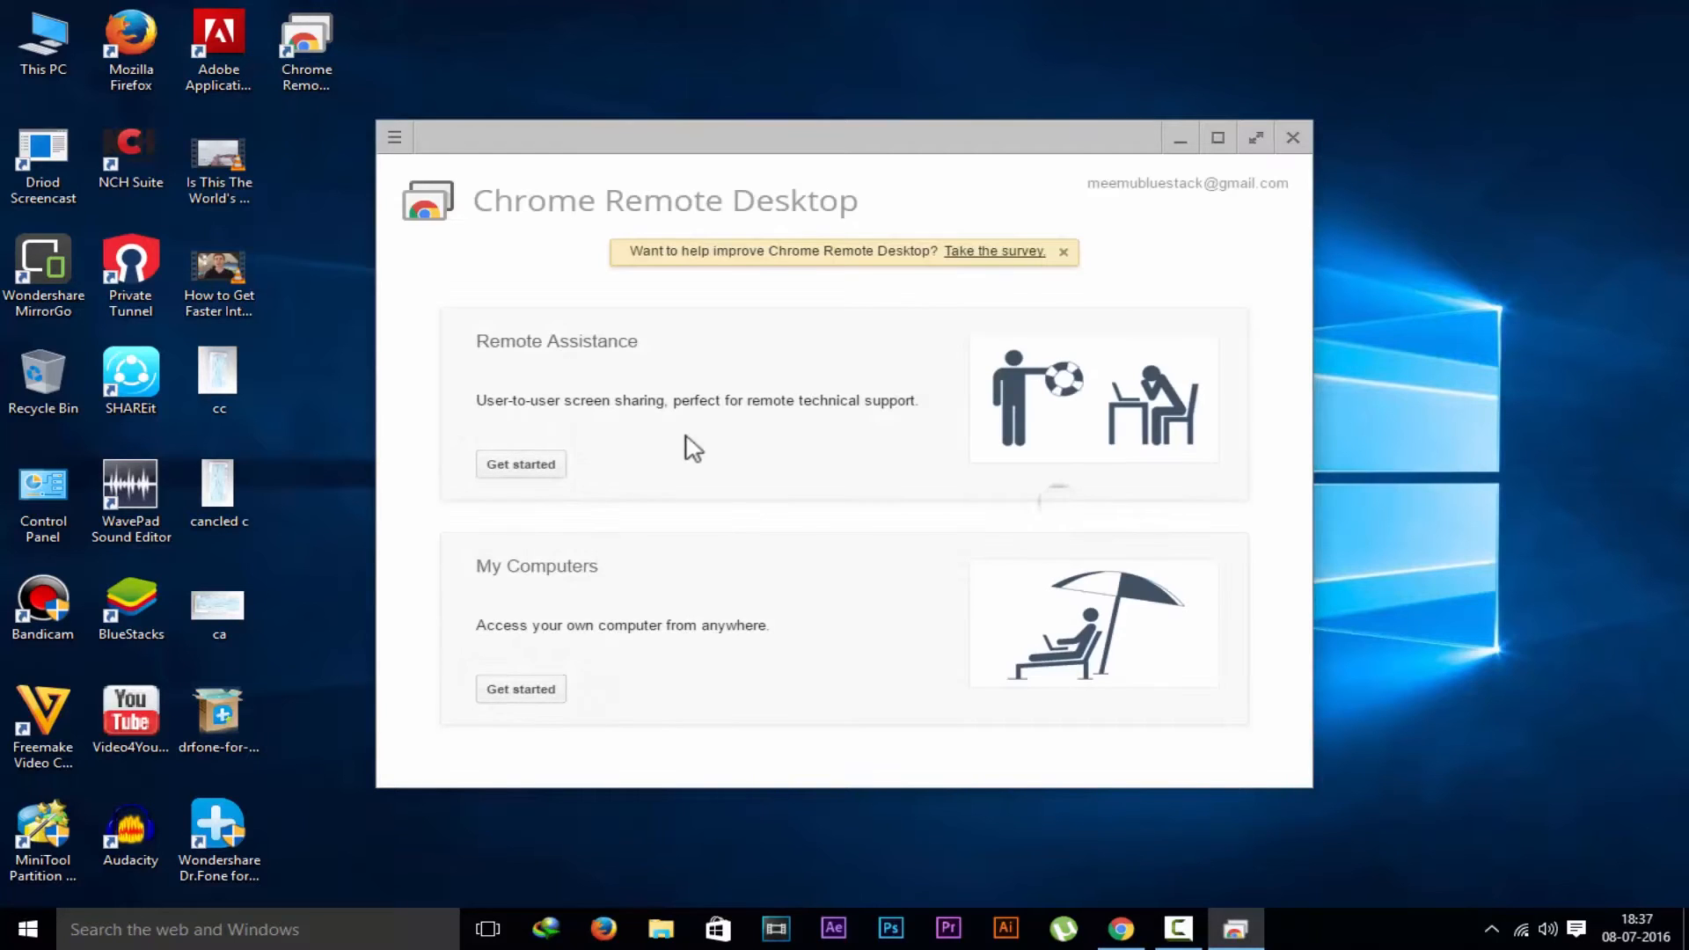
mouse_move(526, 633)
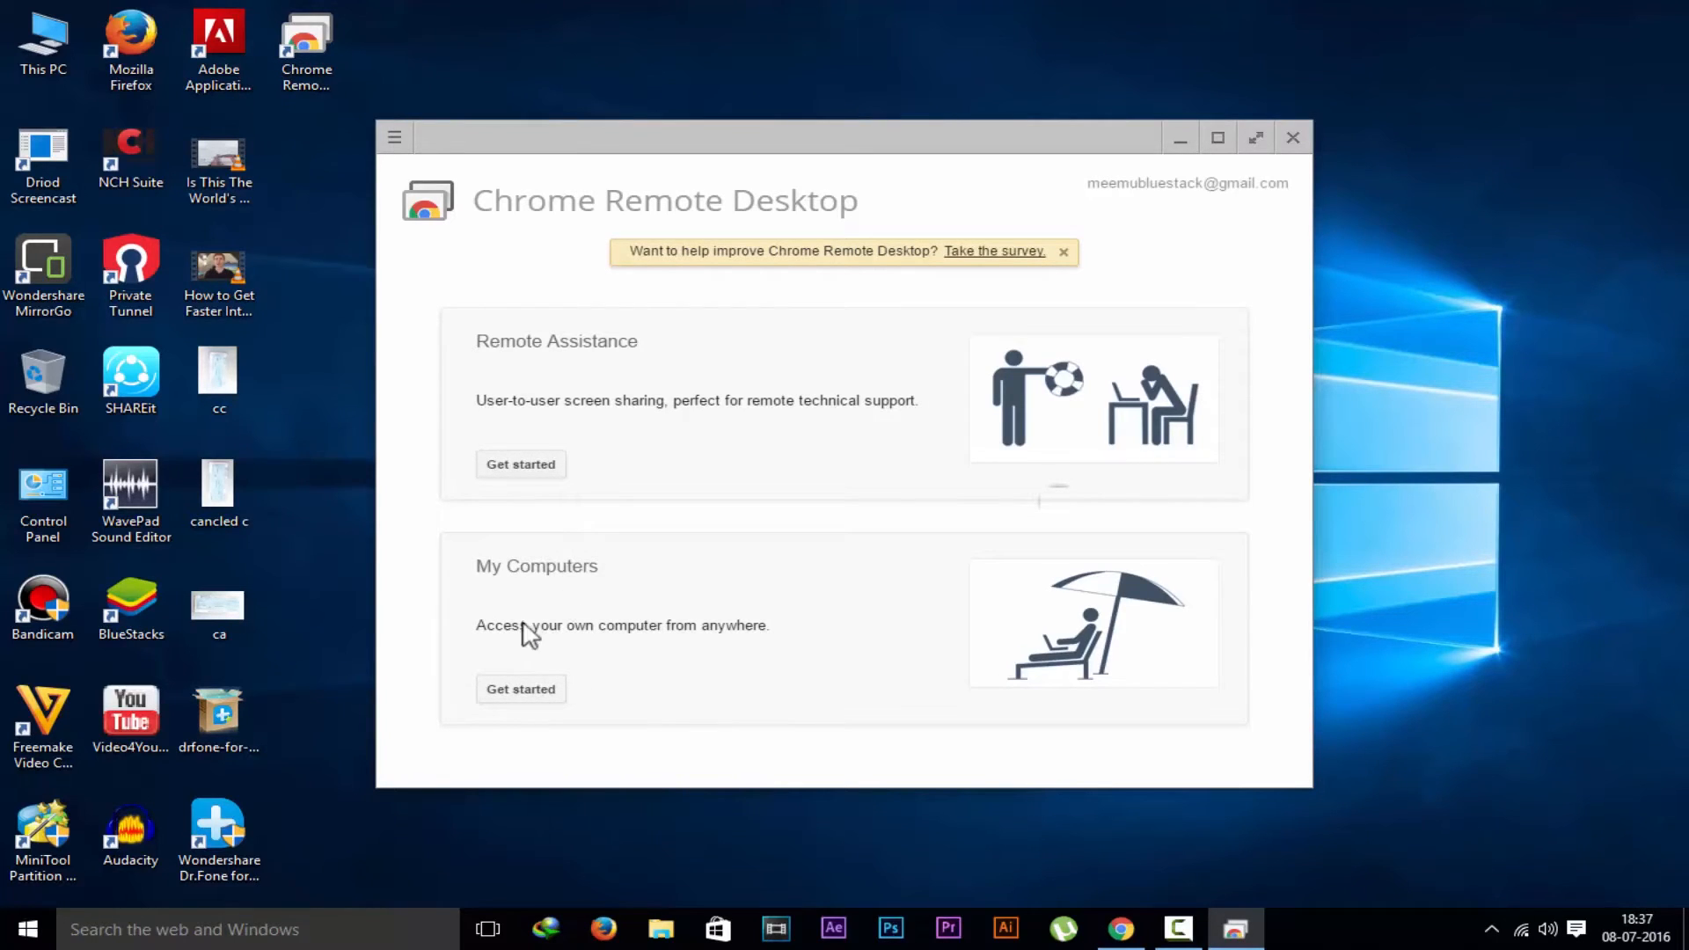
mouse_move(484, 359)
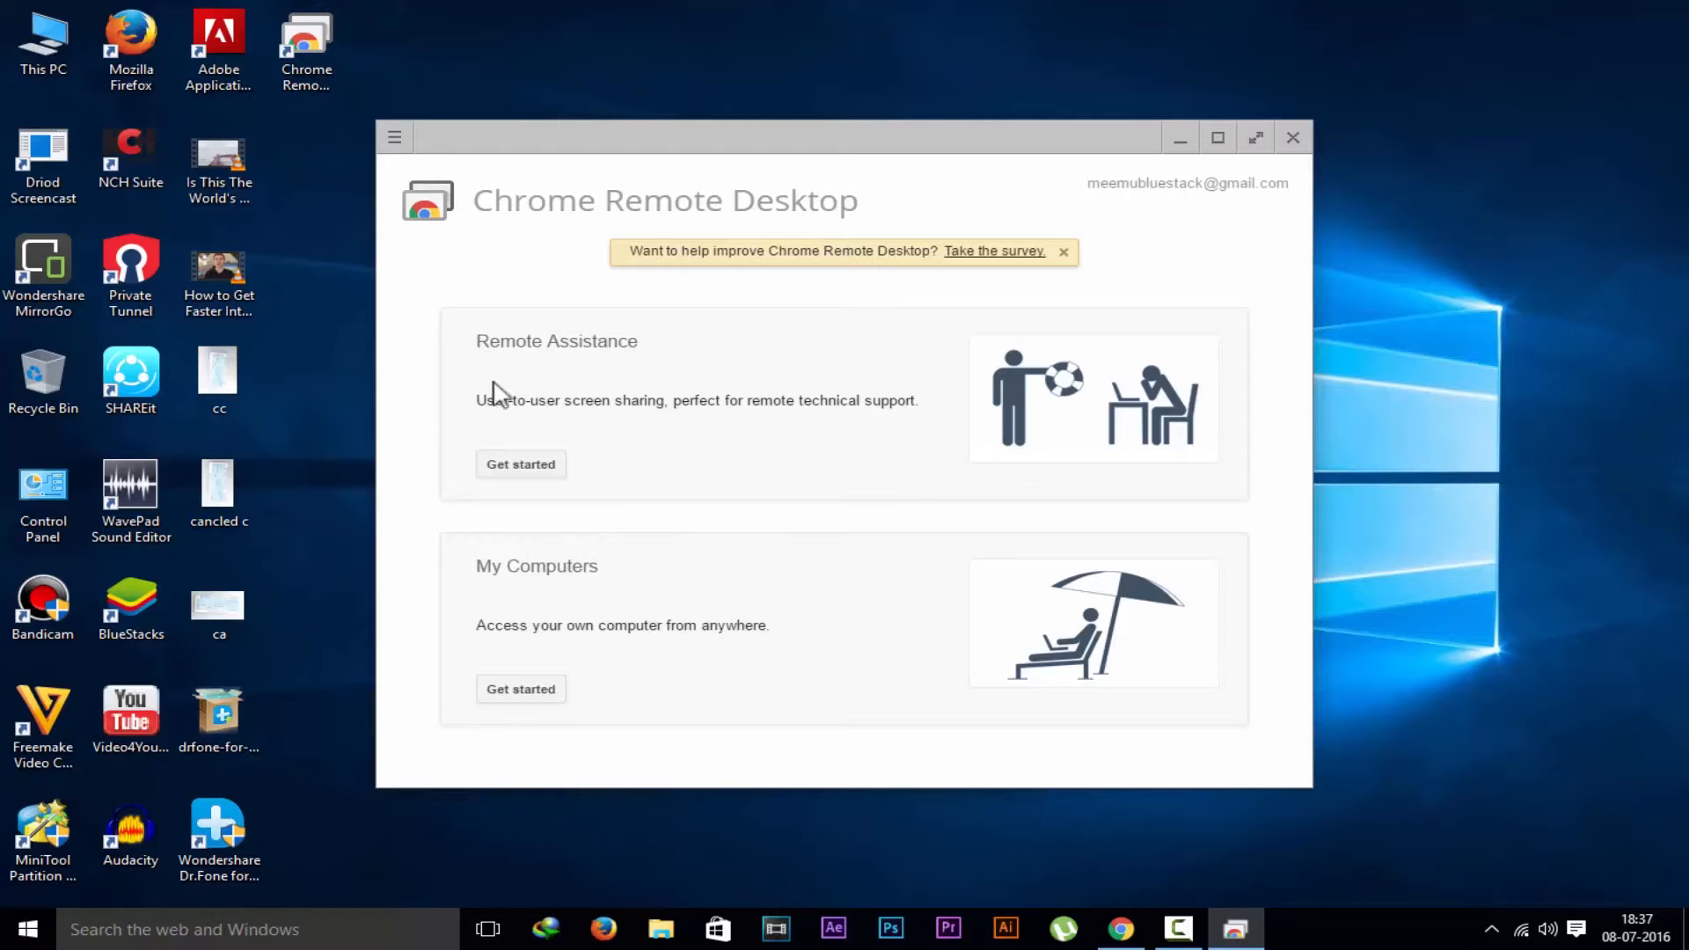
click(521, 464)
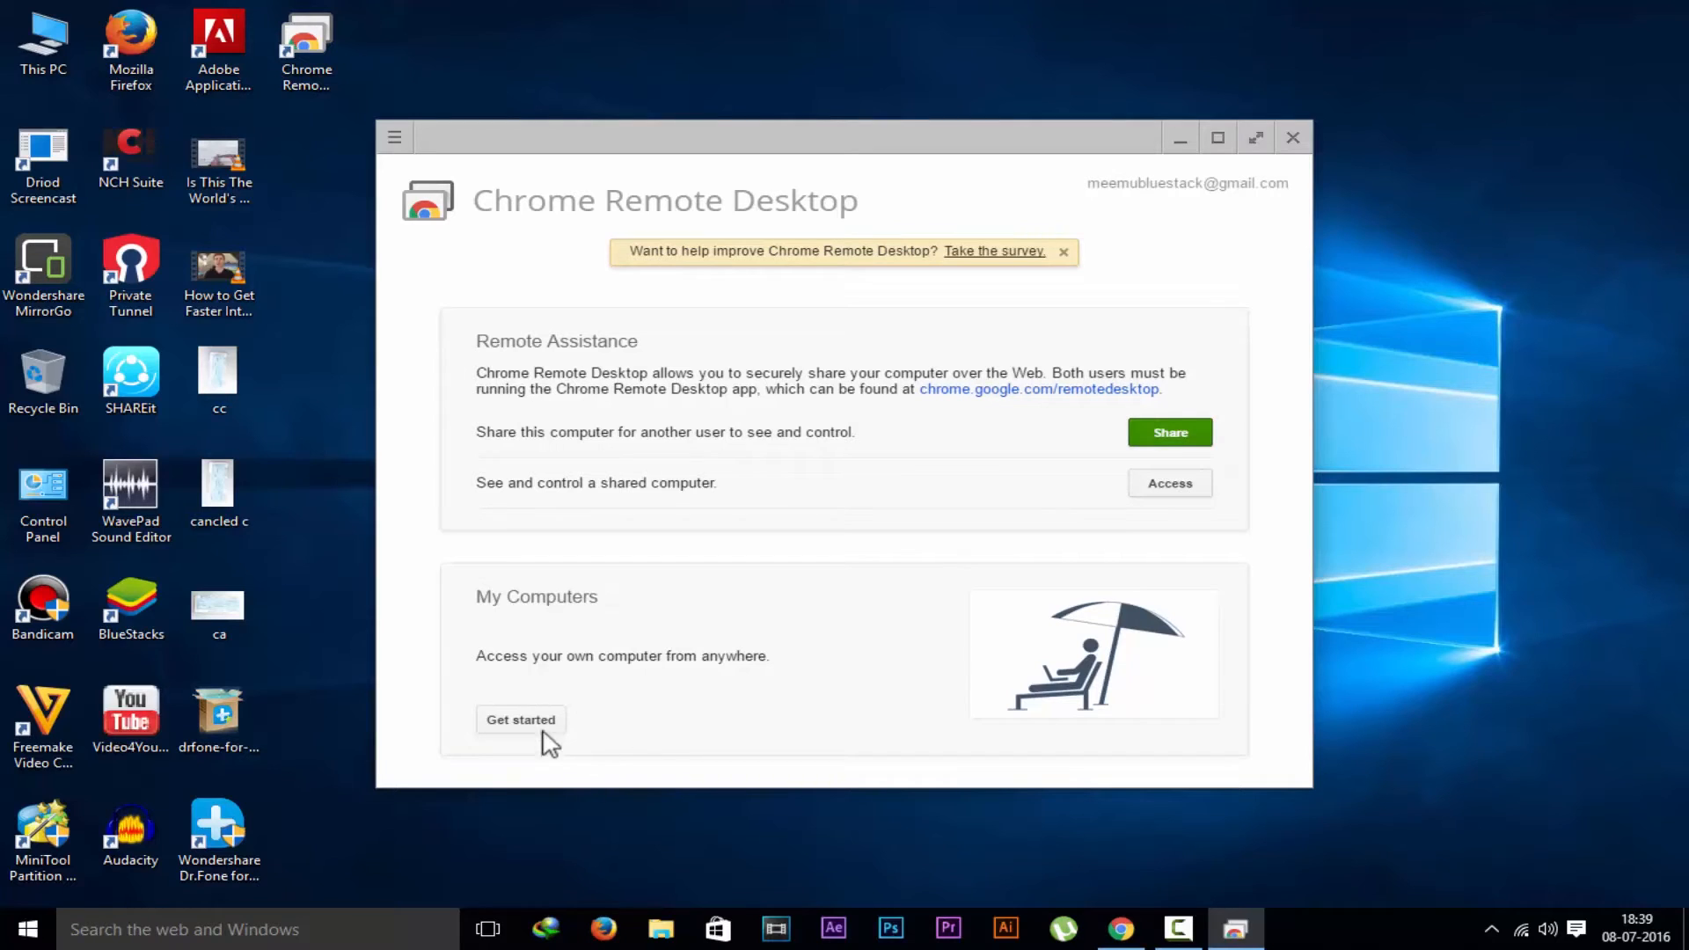
- Under My Computers enable remote connections, accept the terms and run chromeremotedesktophost.msi
click(521, 719)
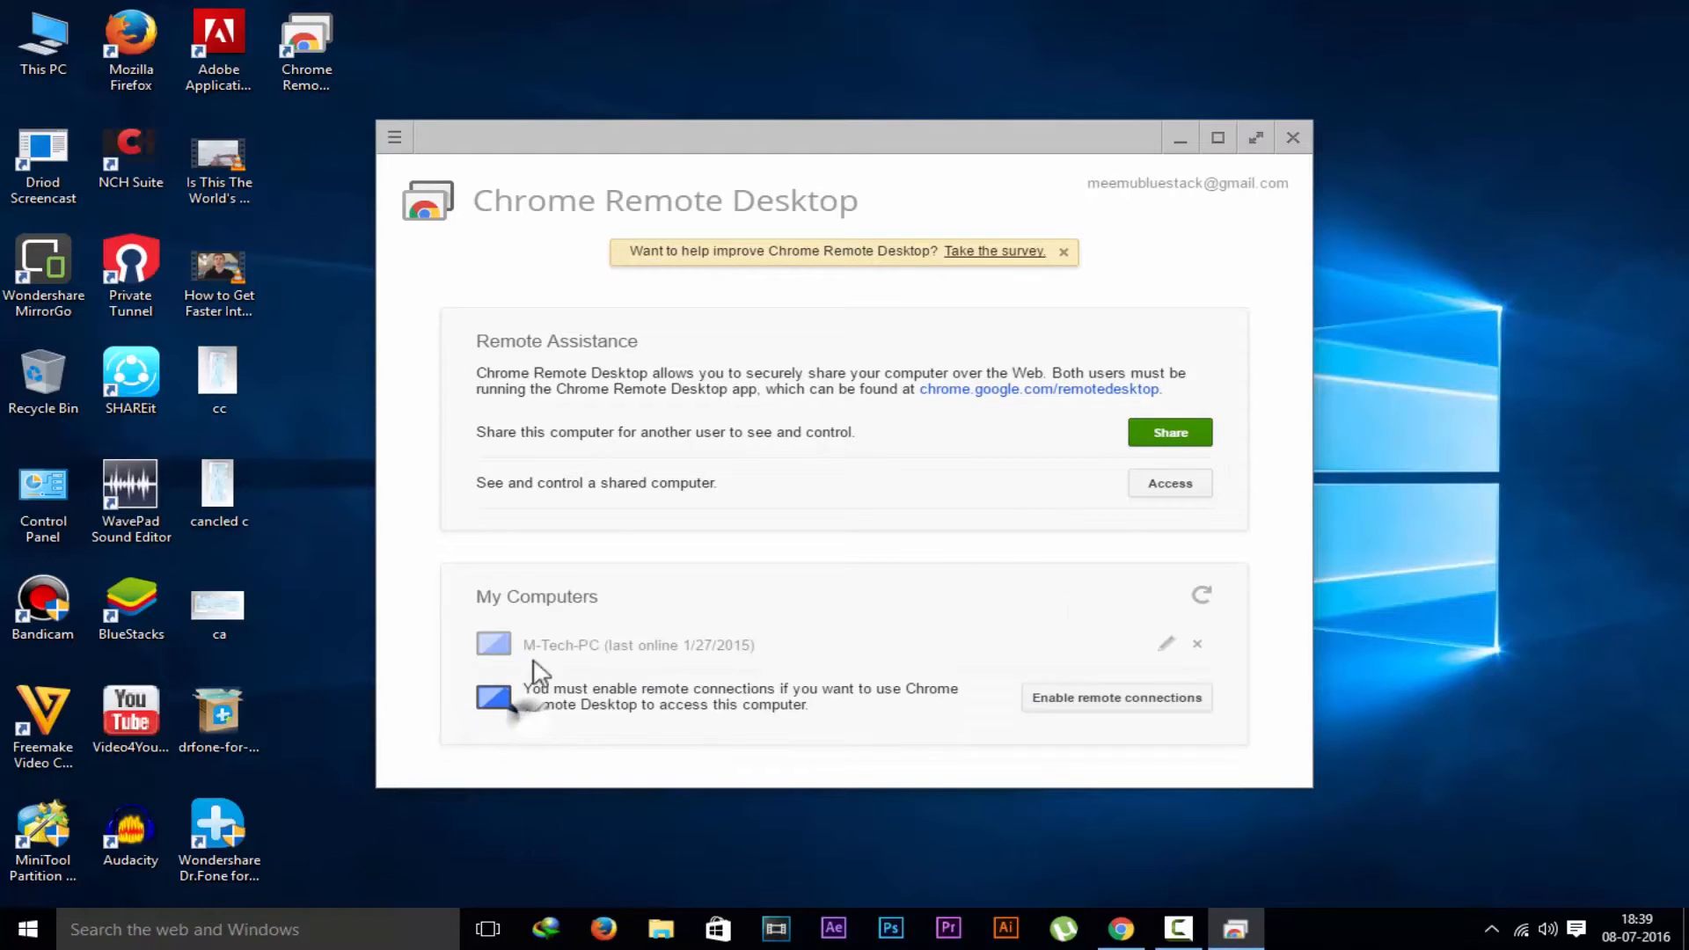
mouse_move(1041, 702)
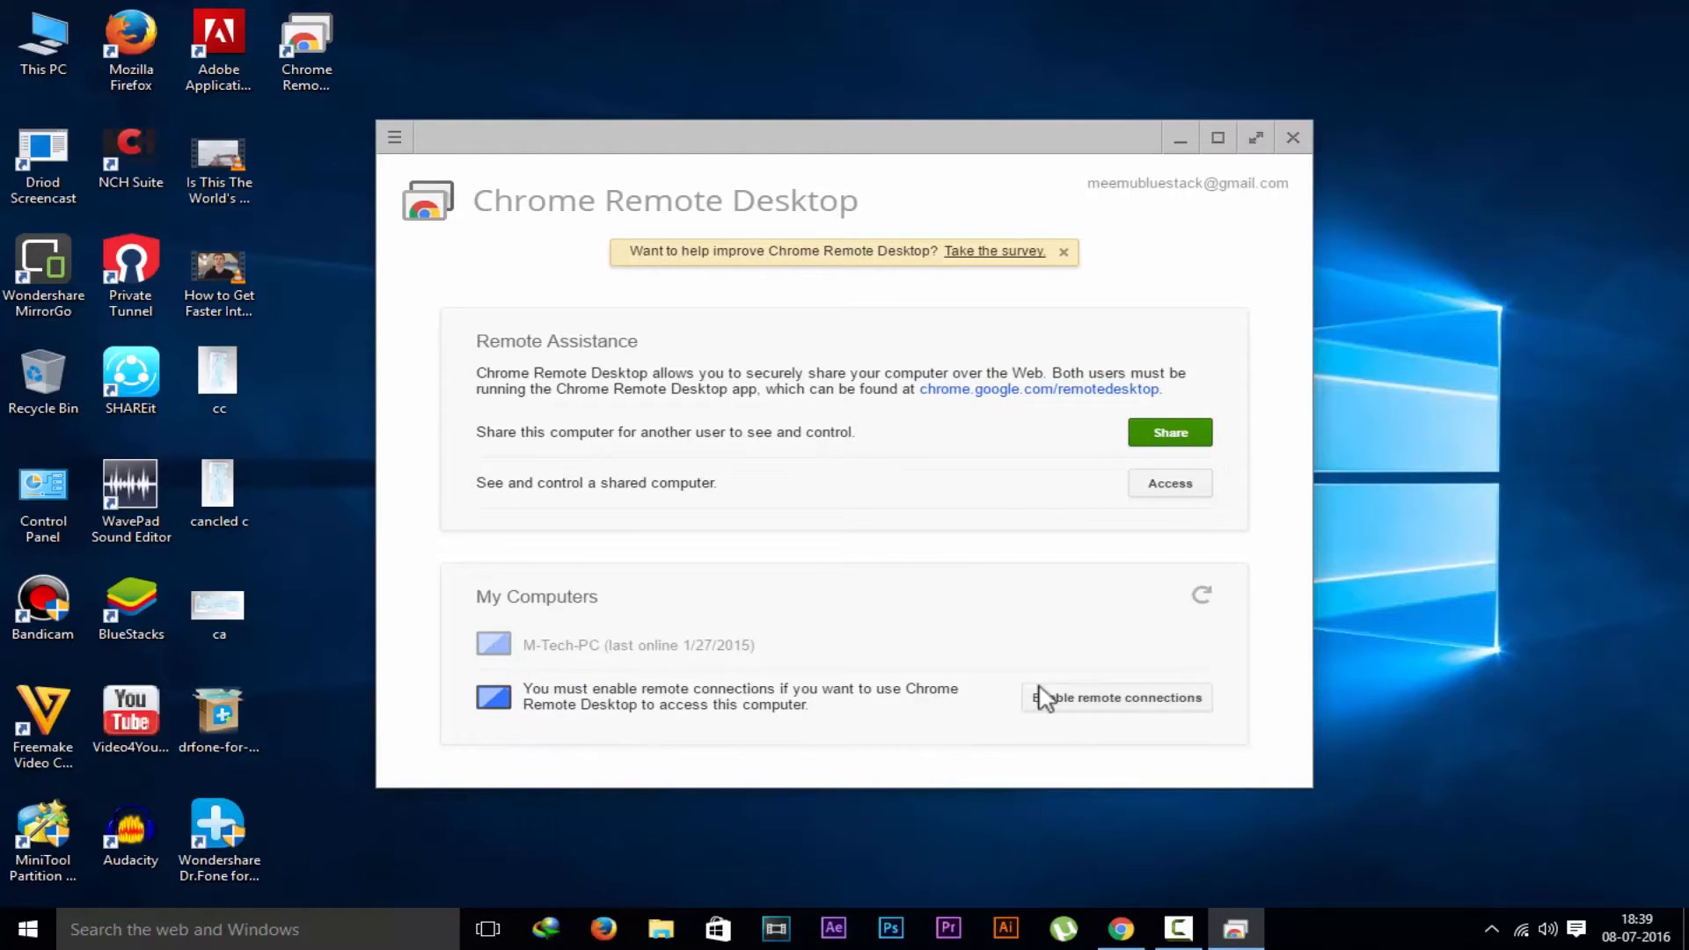
mouse_move(1184, 665)
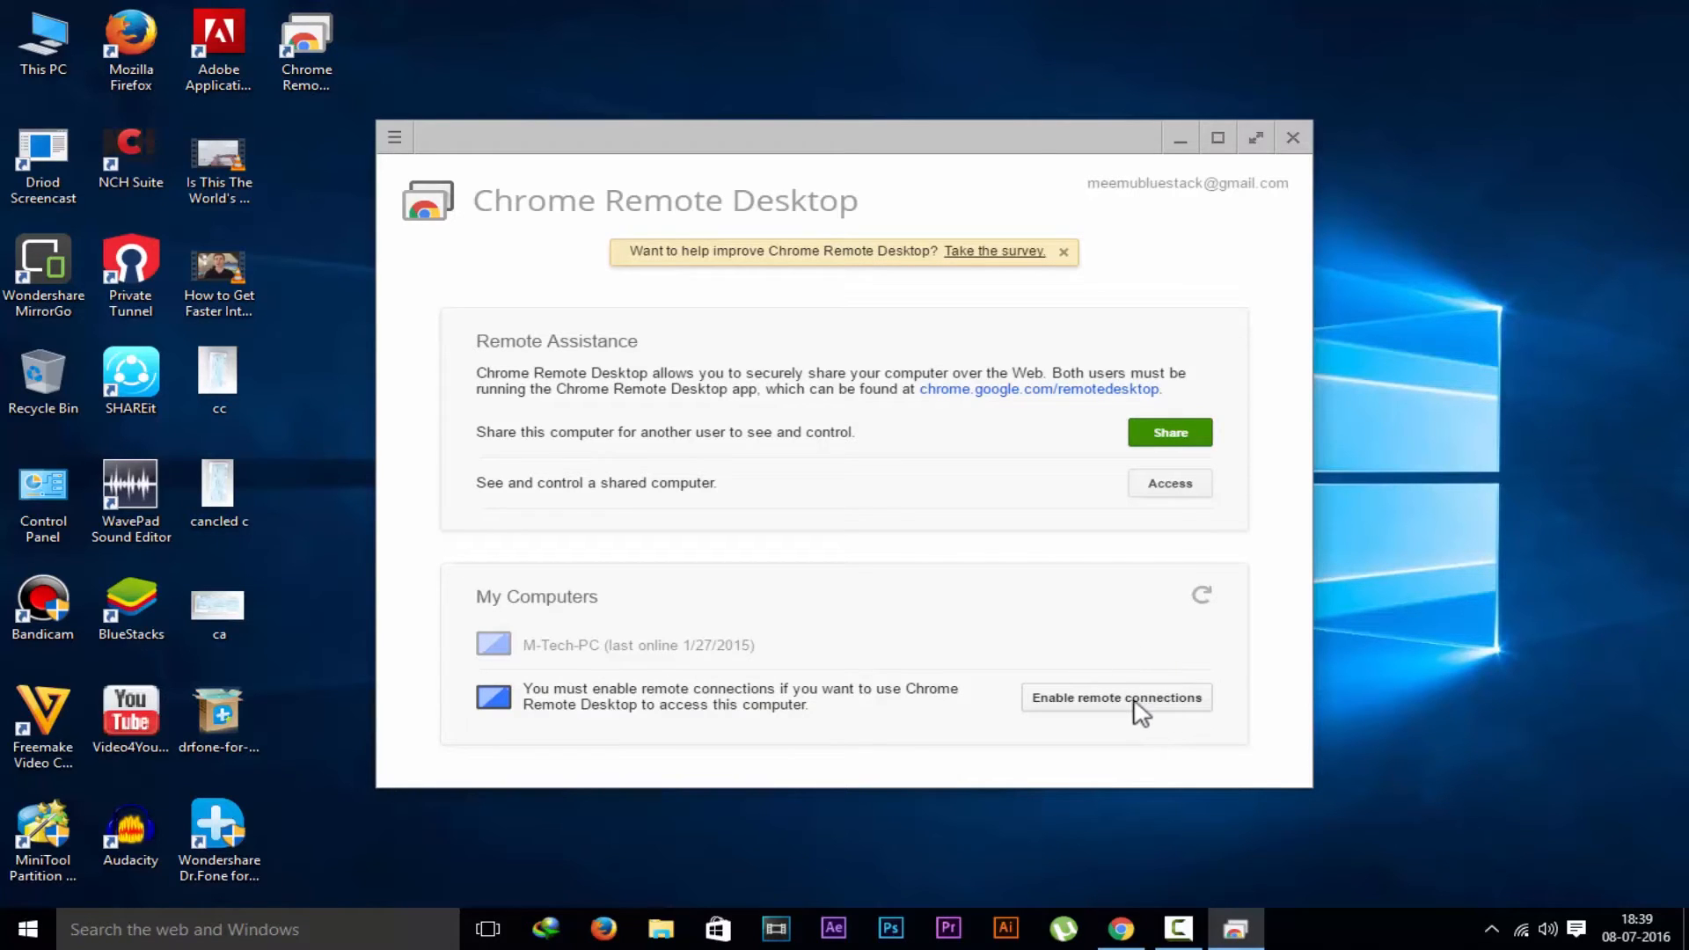
click(1117, 697)
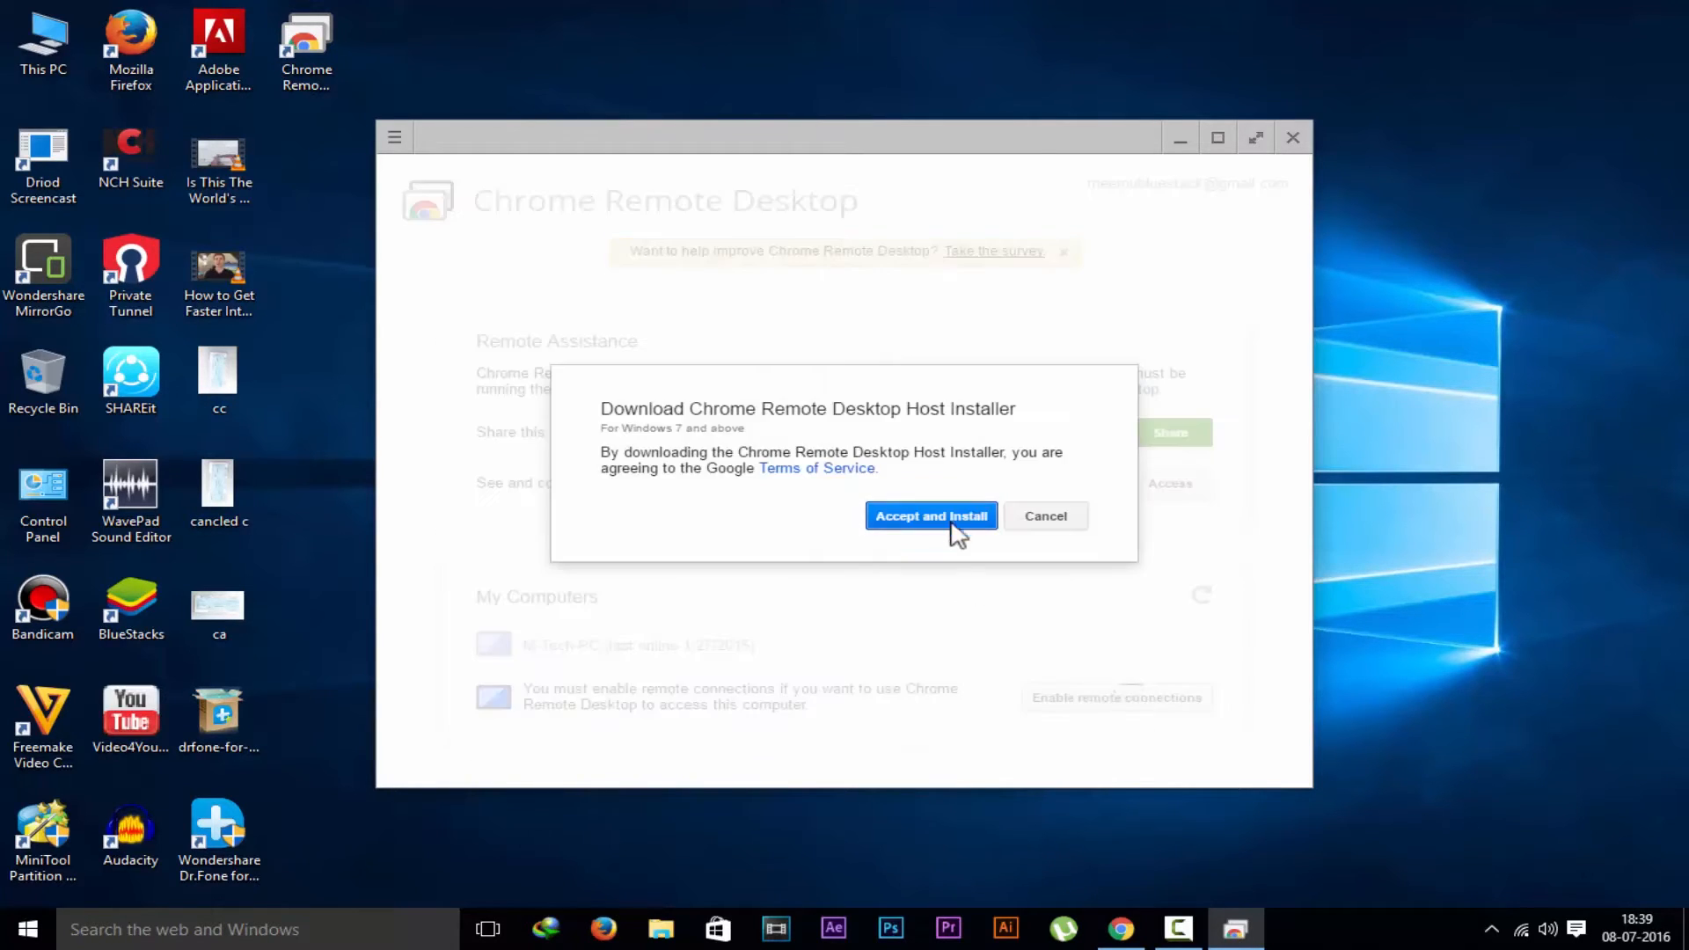
click(930, 515)
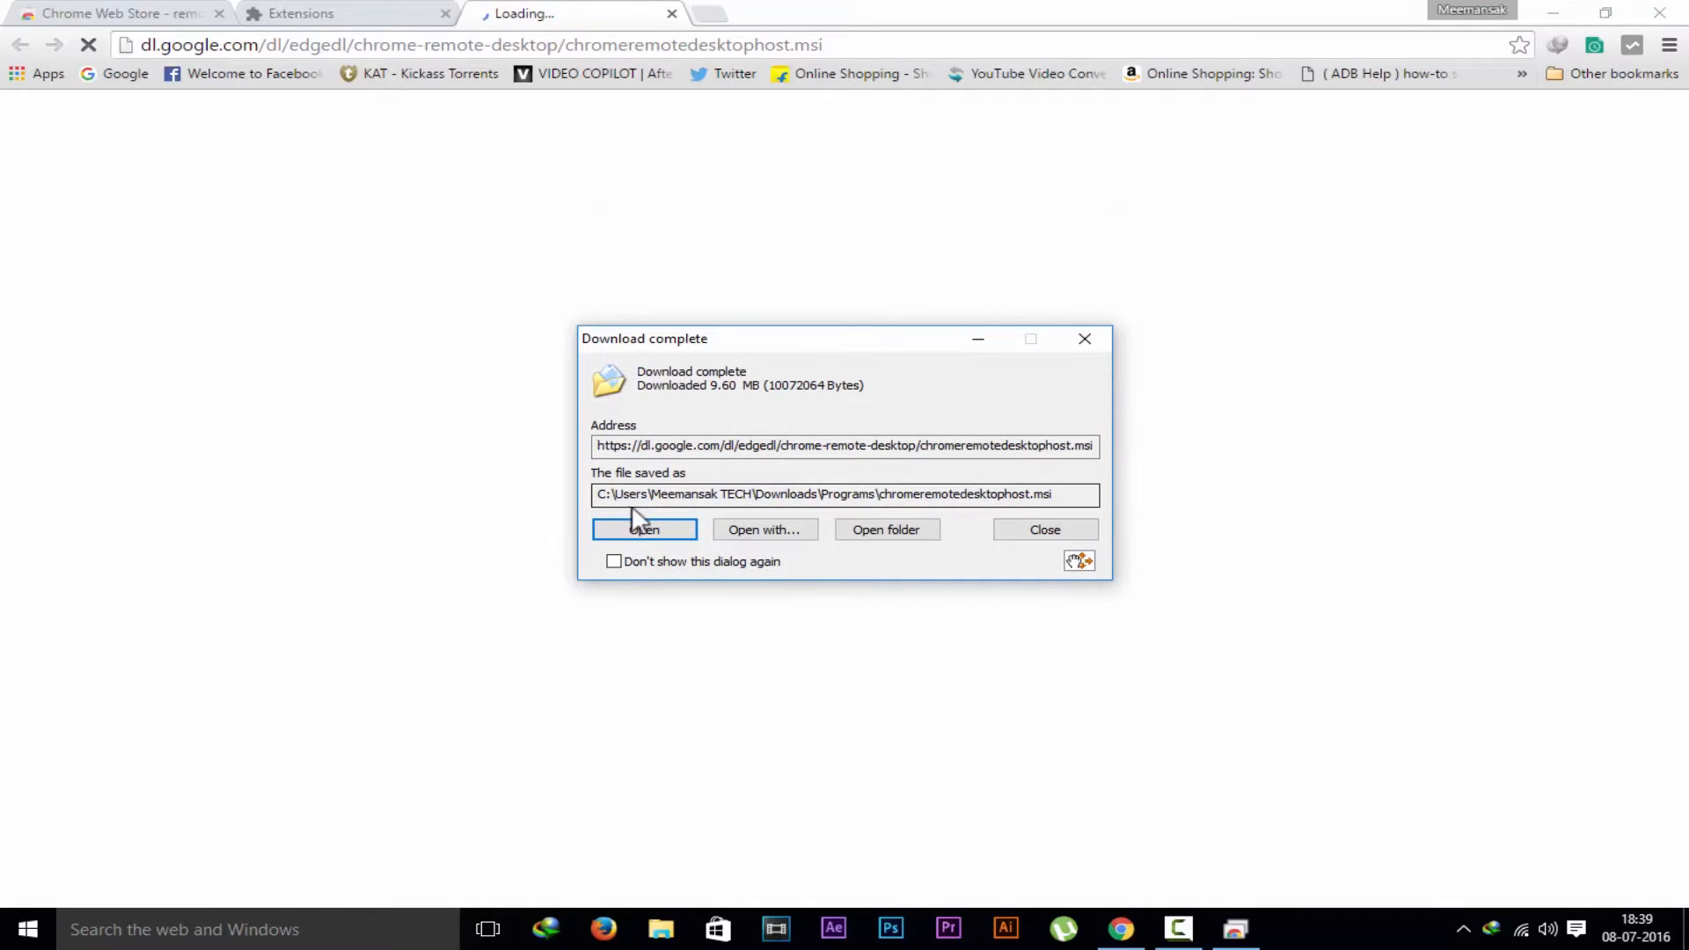
click(644, 529)
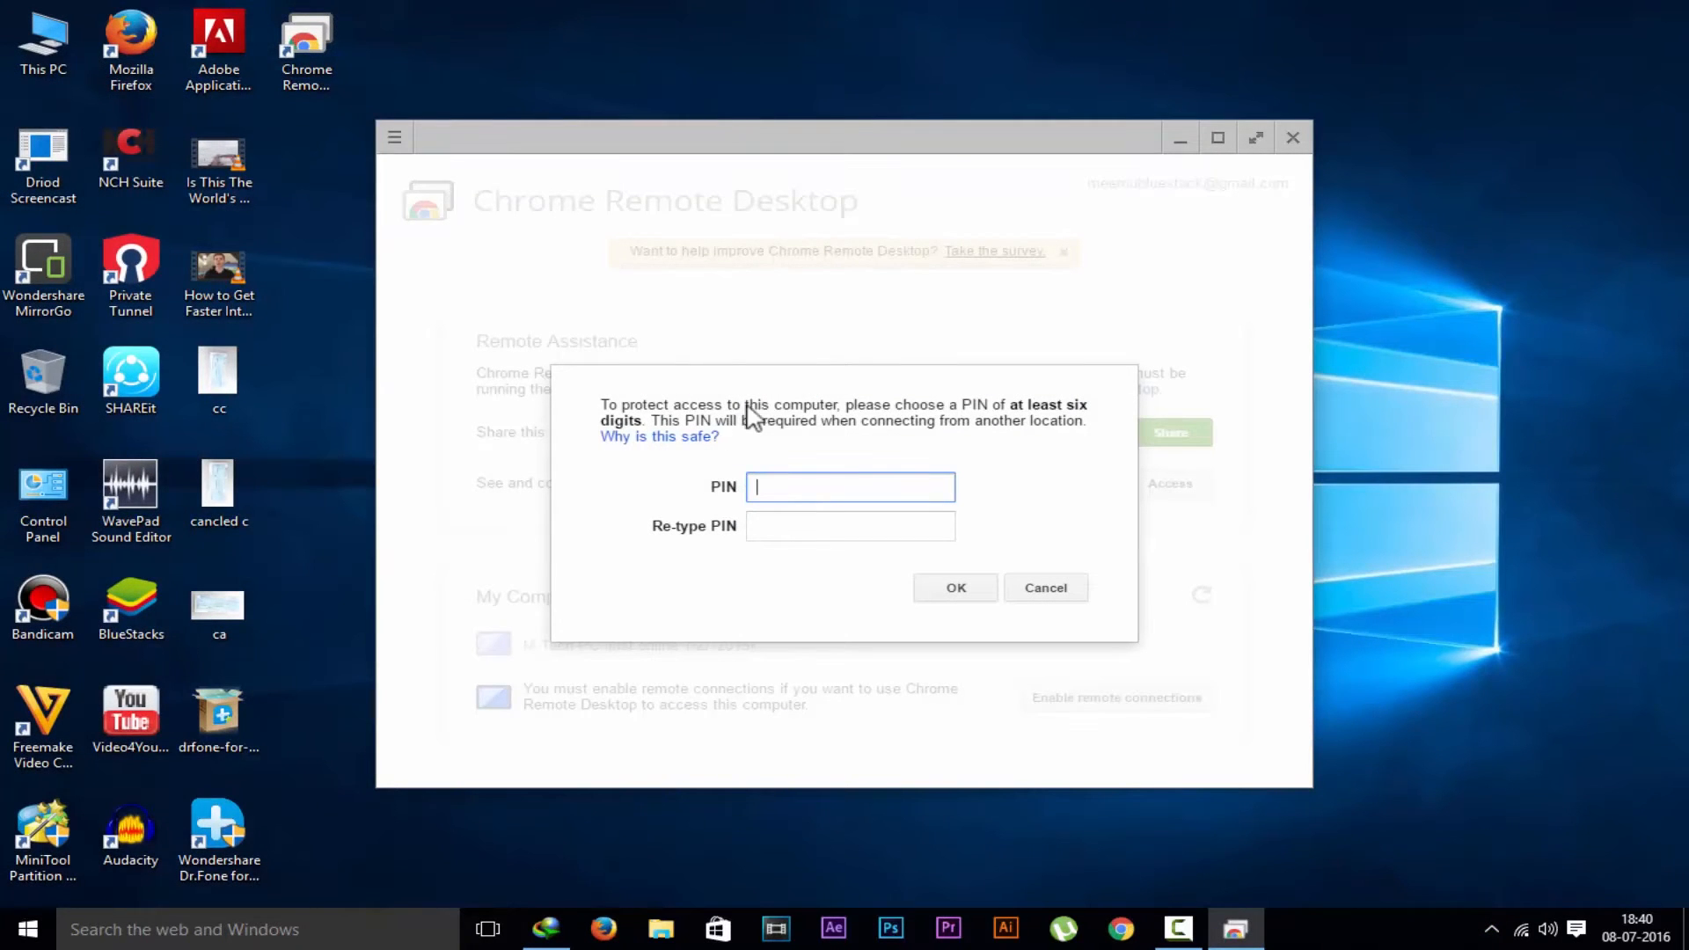
mouse_move(696, 447)
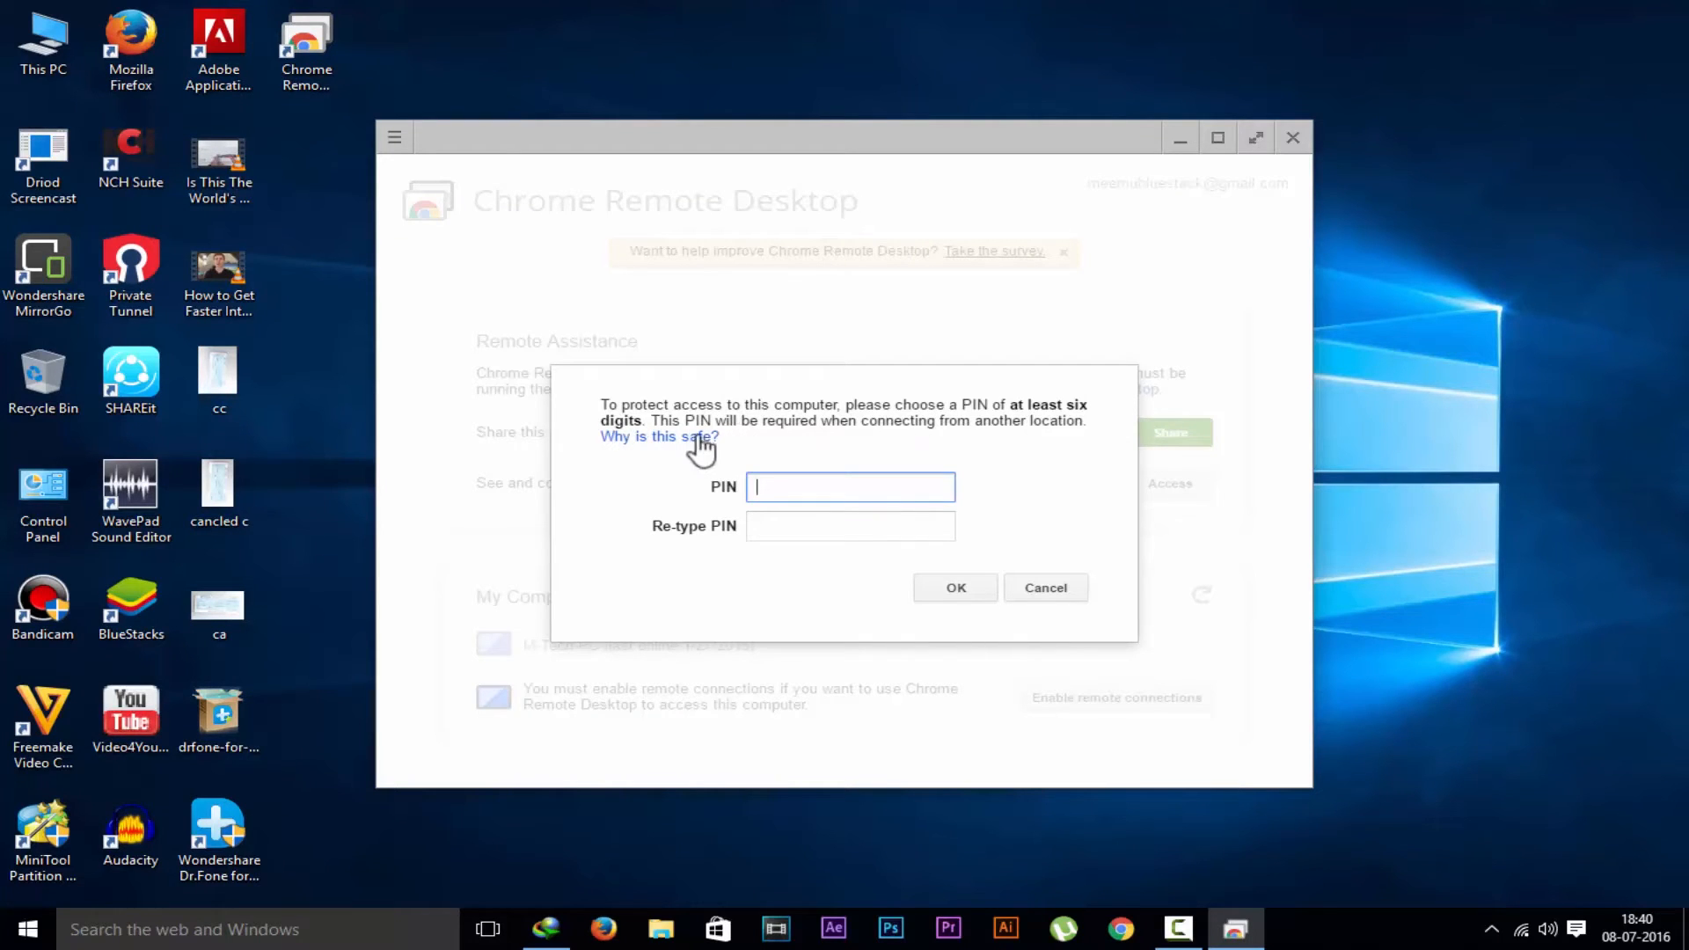
mouse_move(782, 496)
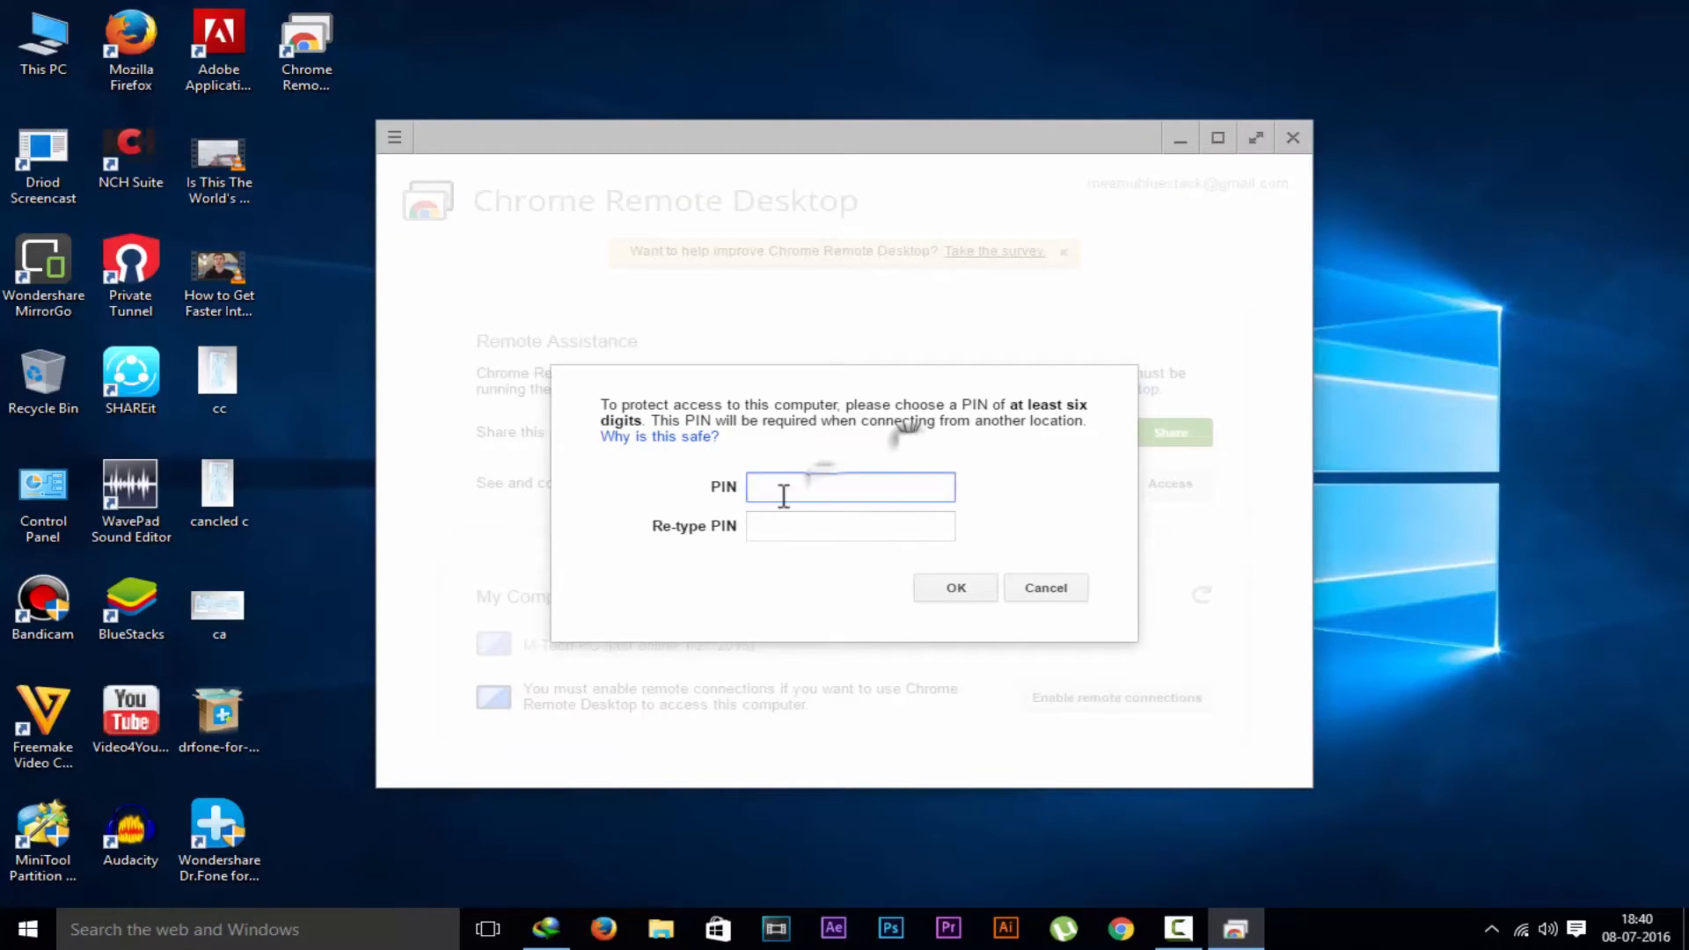
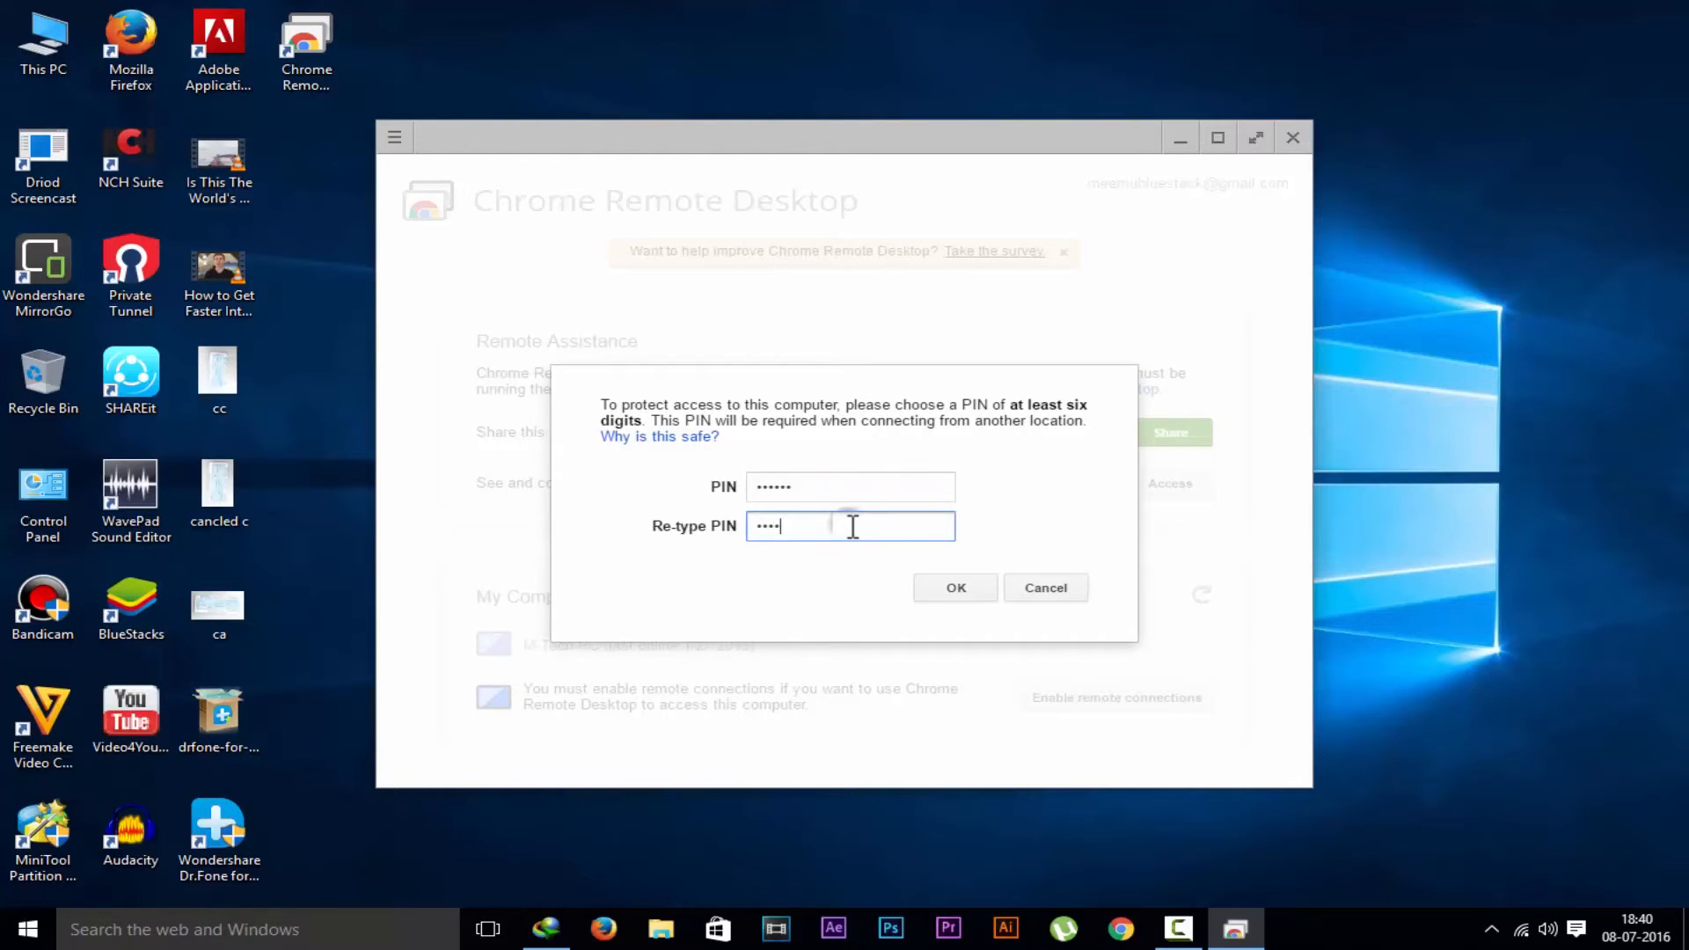
click(956, 587)
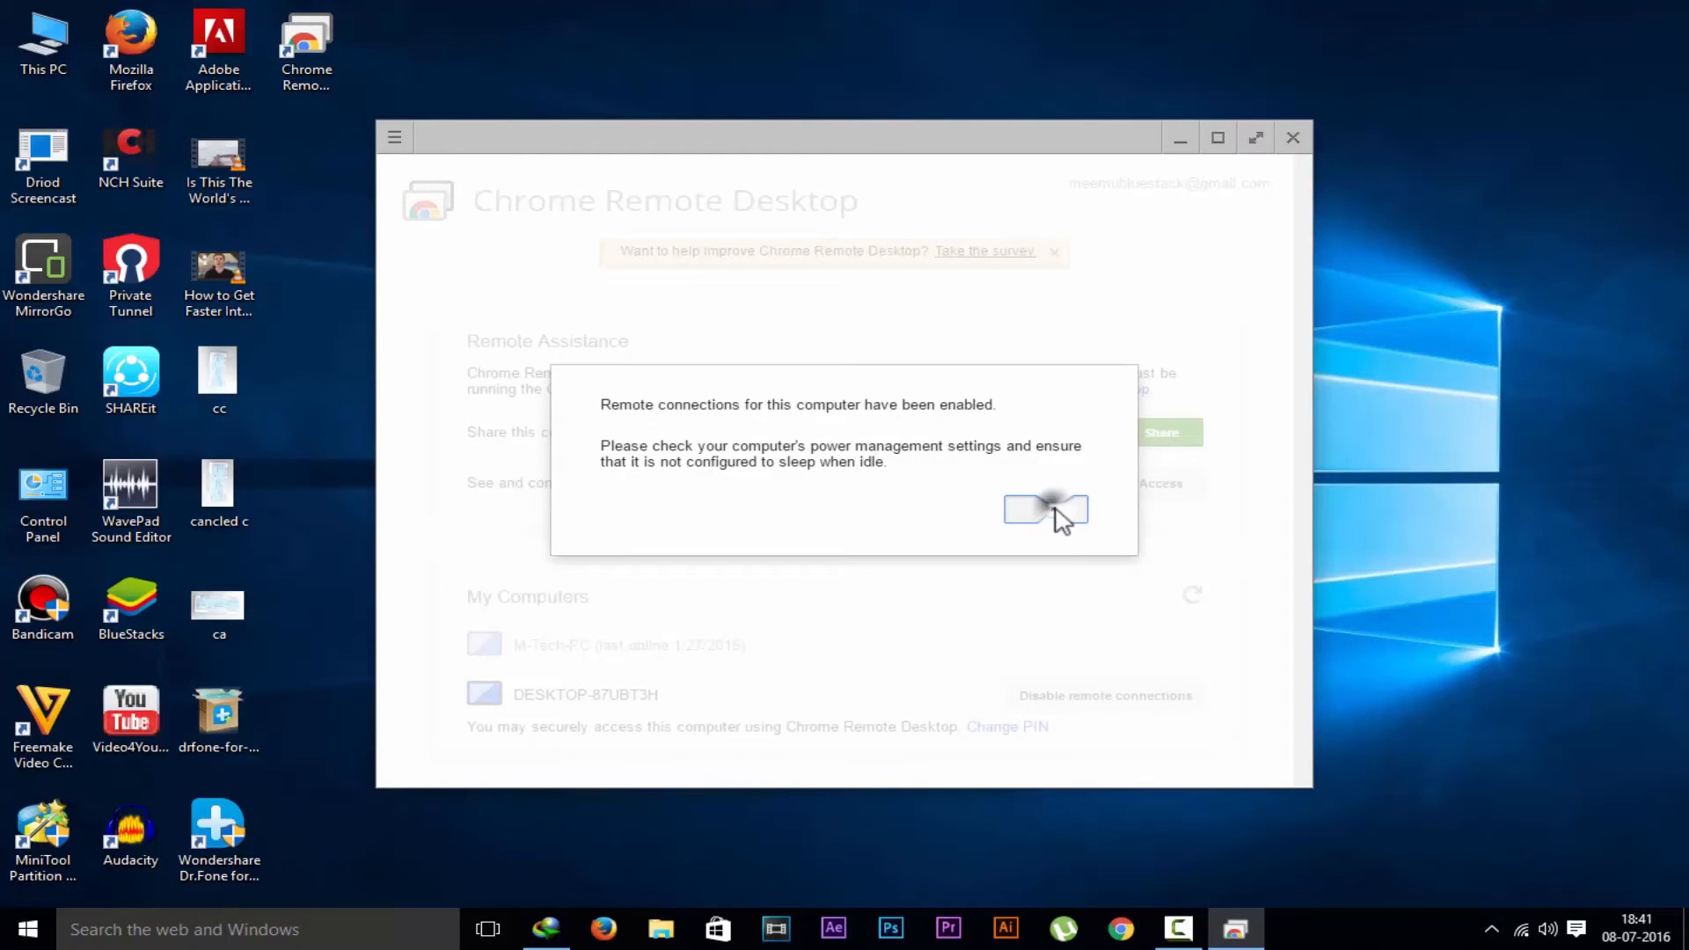
click(1045, 511)
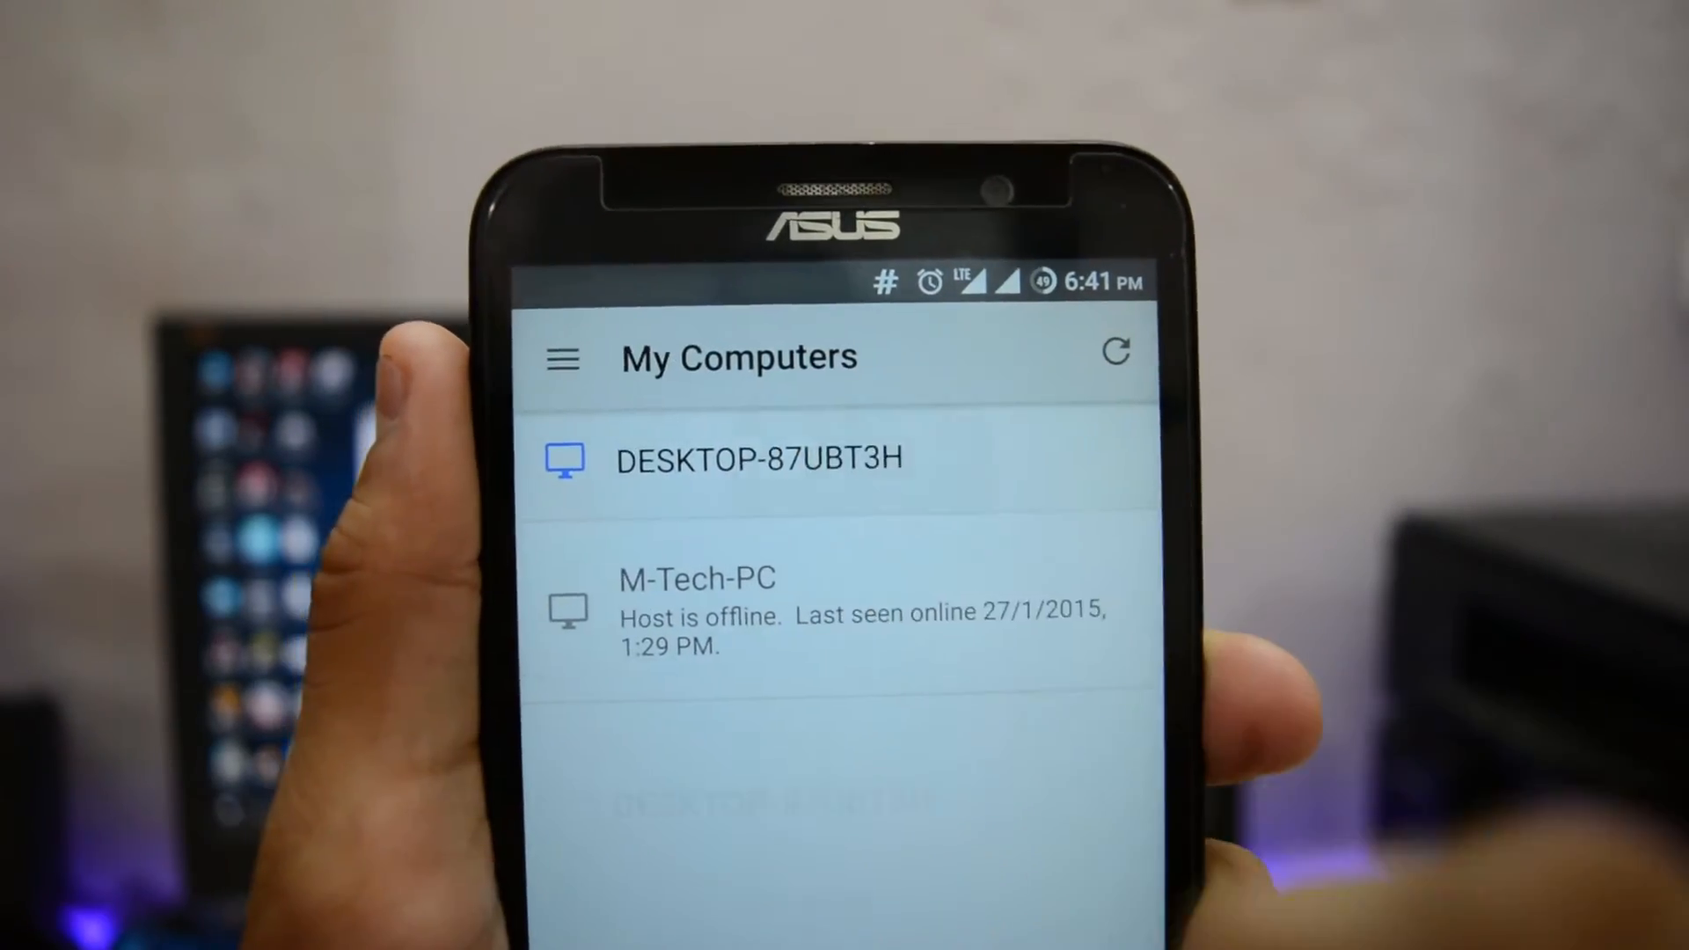
- Tap DESKTOP-87UBT3H in the phone's My Computers list to start connecting
click(760, 457)
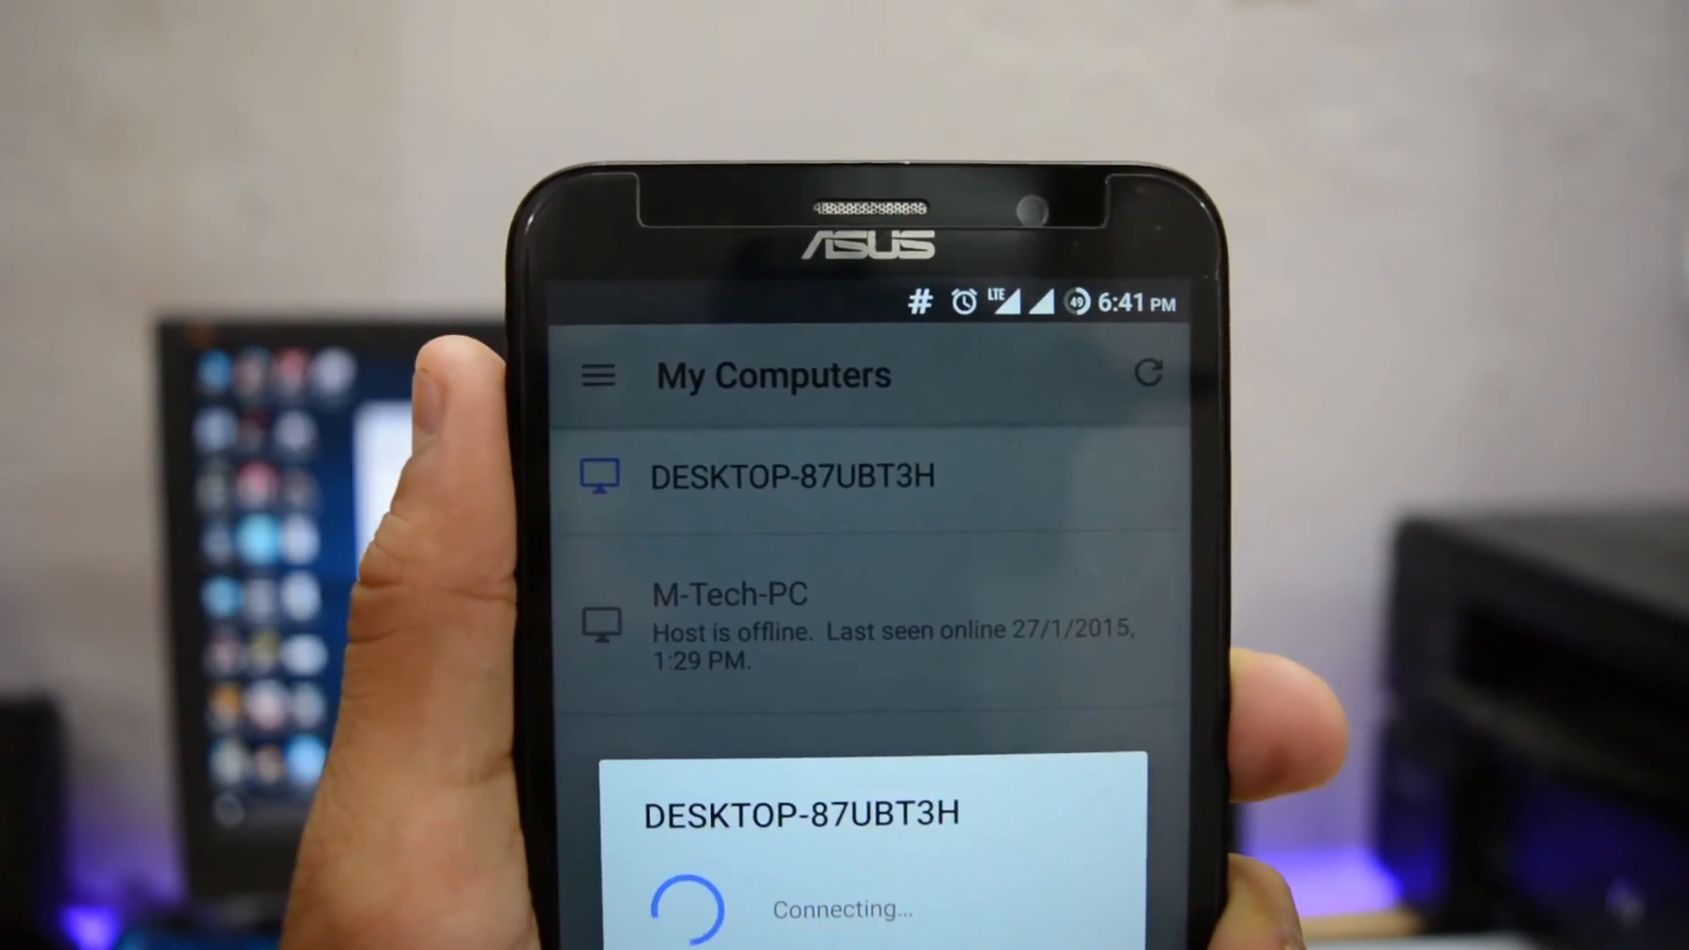